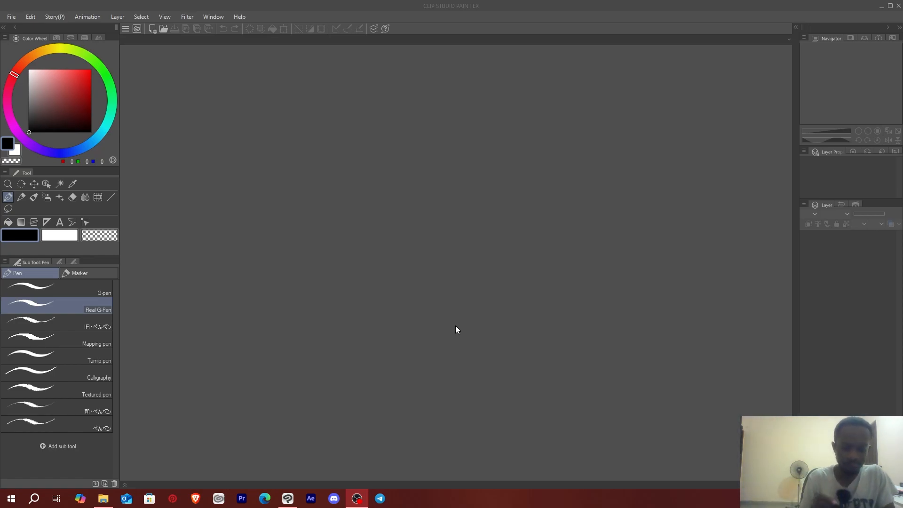
pyautogui.moveTo(441, 82)
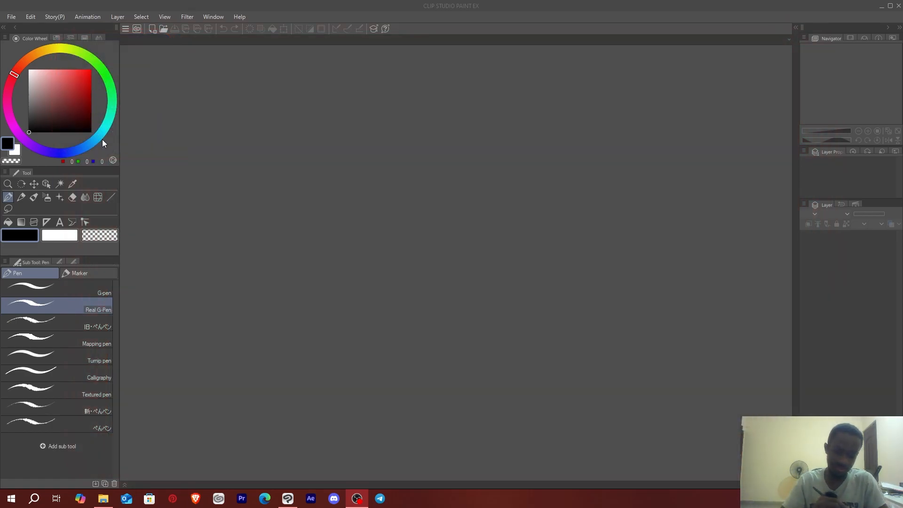
pyautogui.moveTo(117, 160)
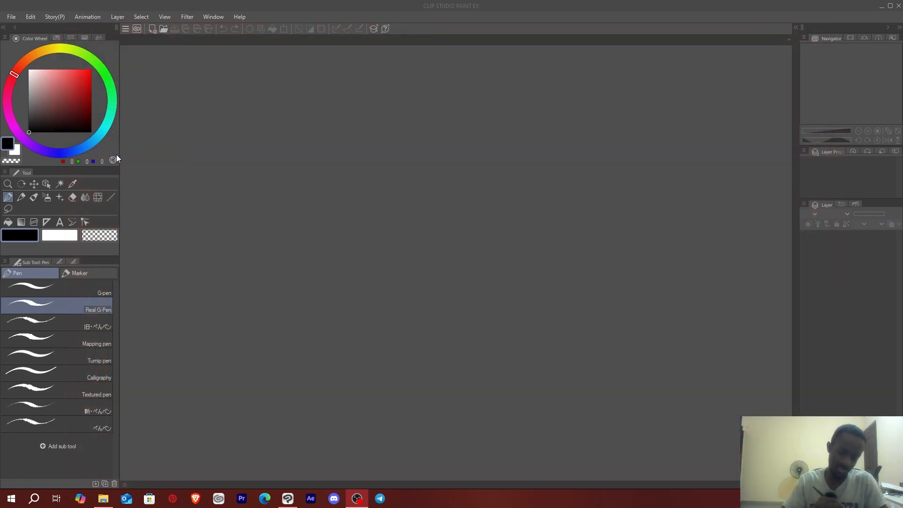
pyautogui.moveTo(180, 264)
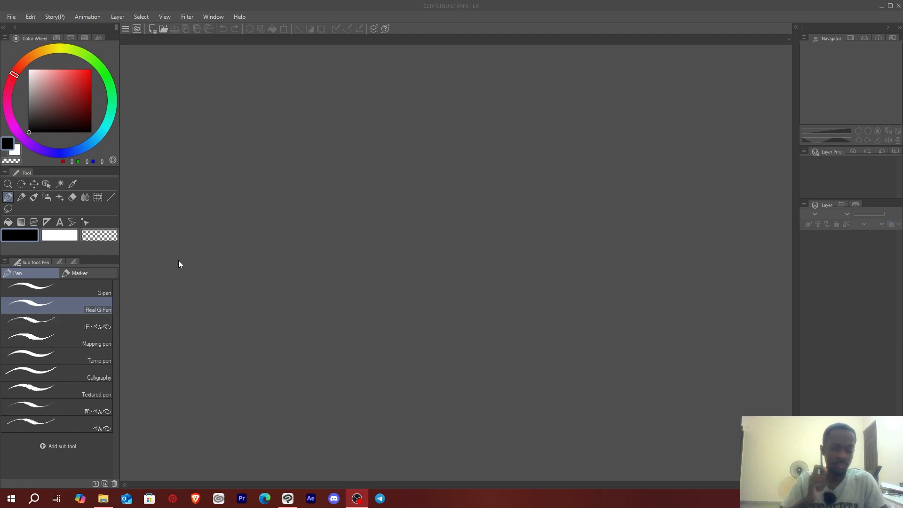
pyautogui.moveTo(174, 122)
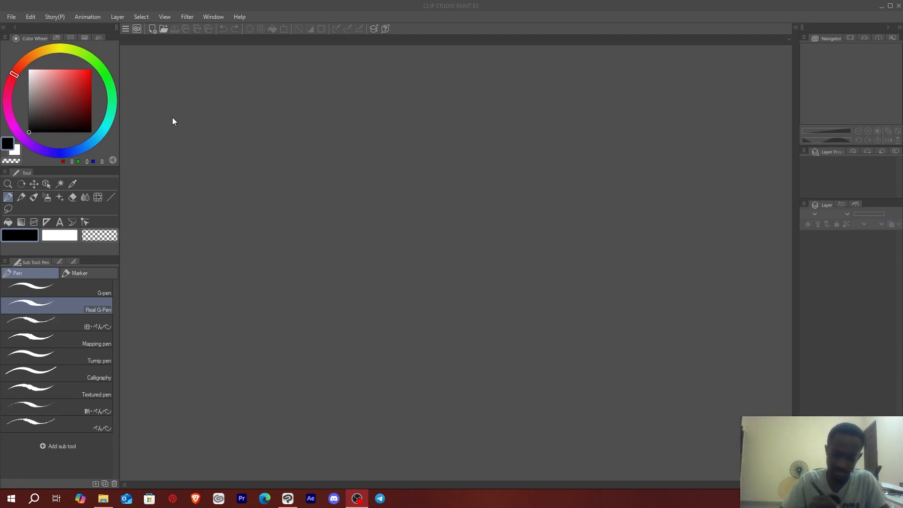
pyautogui.moveTo(164, 184)
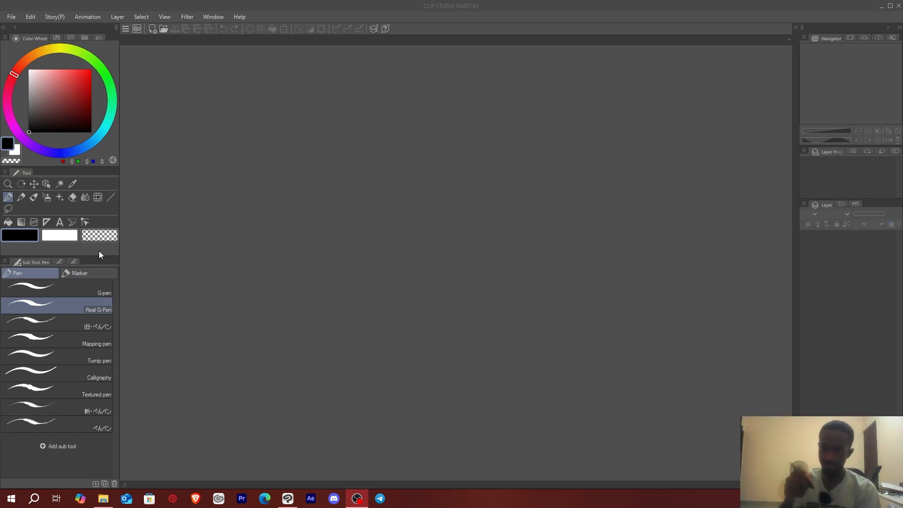
pyautogui.moveTo(108, 260)
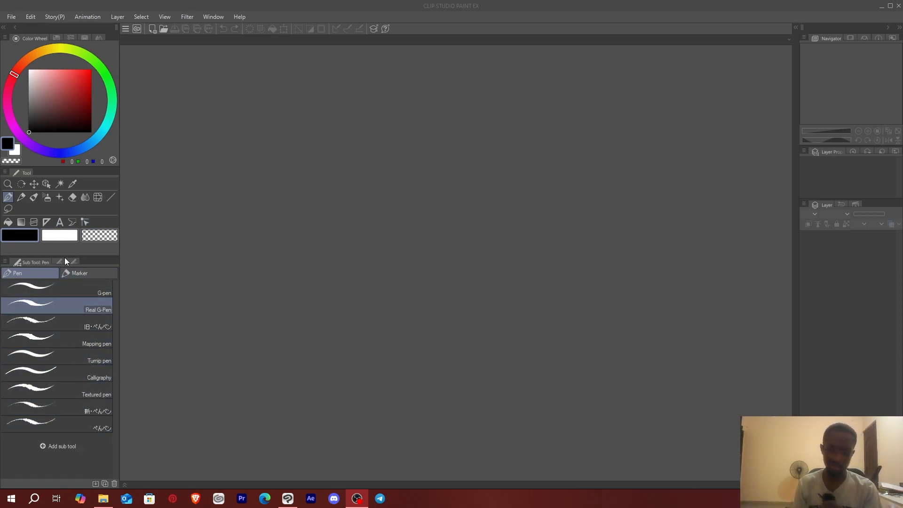
# Step: Start a new project named KOBBY and compare illustration, webtoon and comic types
pyautogui.click(59, 222)
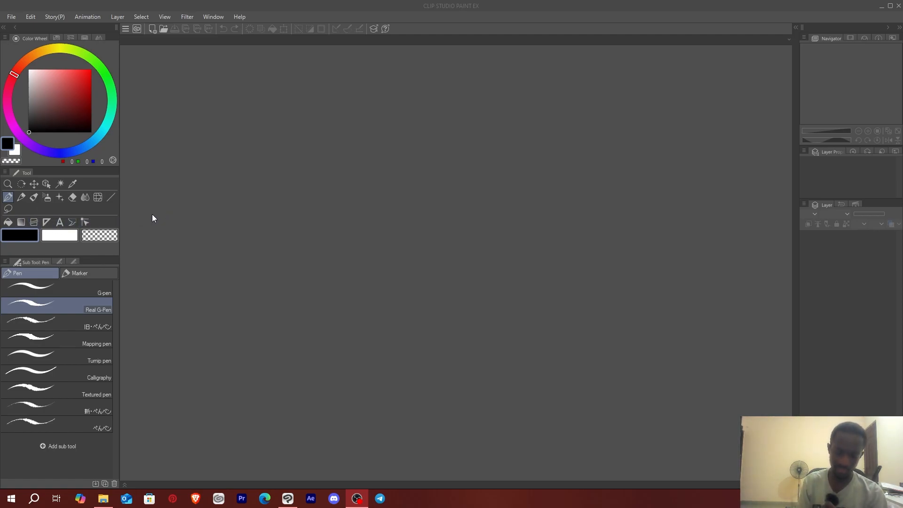
pyautogui.moveTo(160, 206)
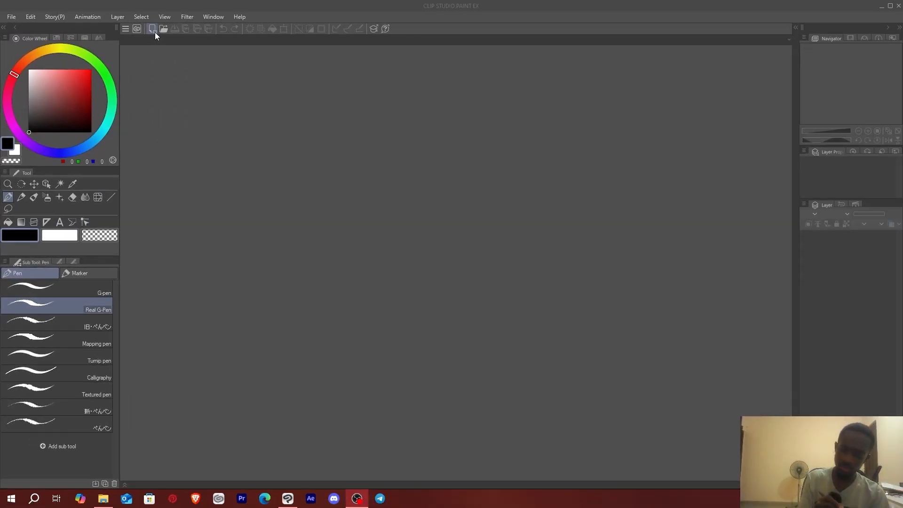
pyautogui.click(153, 29)
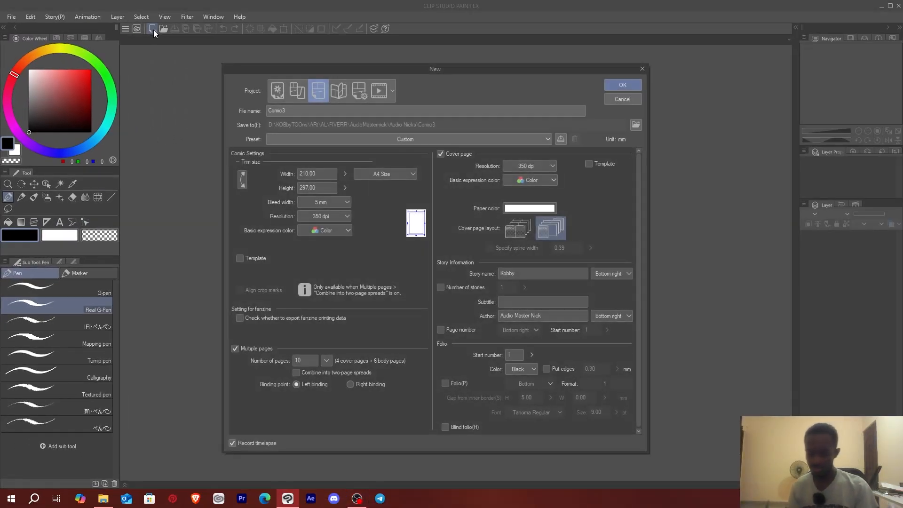
pyautogui.click(317, 90)
pyautogui.write('KOBBY')
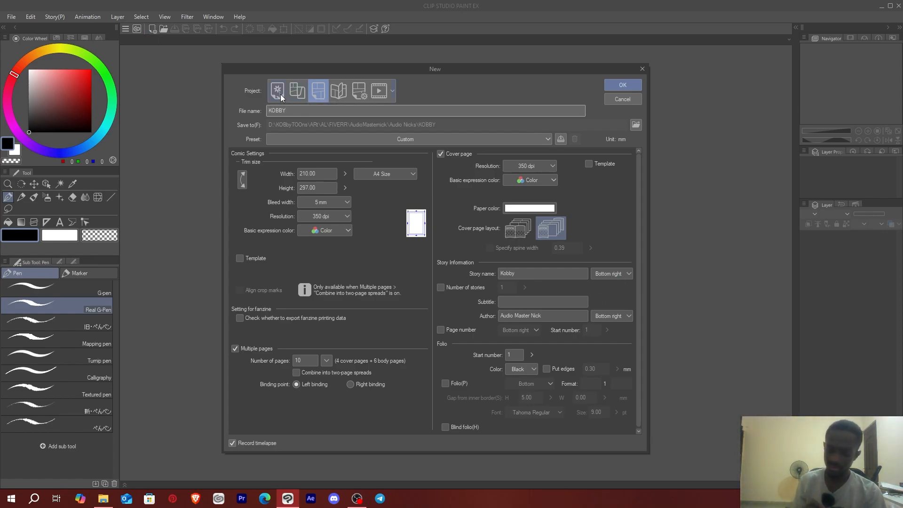
pyautogui.click(277, 91)
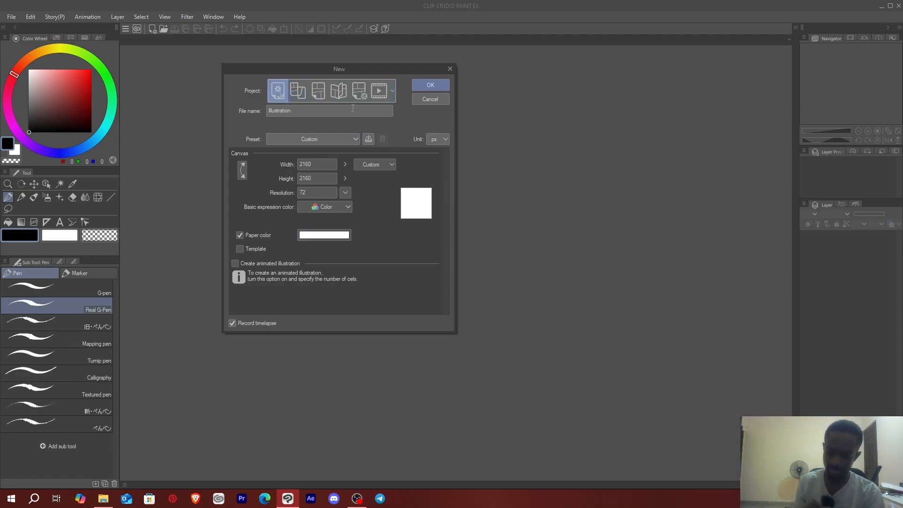
pyautogui.click(297, 90)
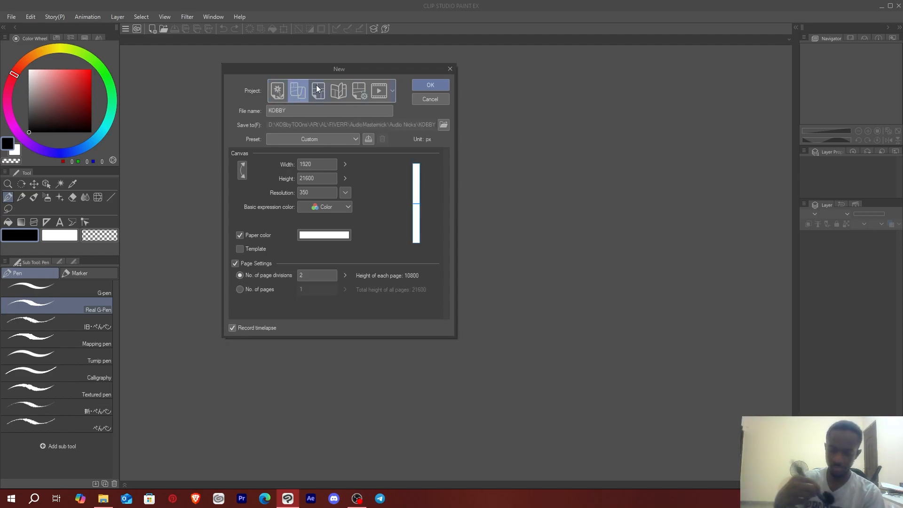
pyautogui.moveTo(319, 91)
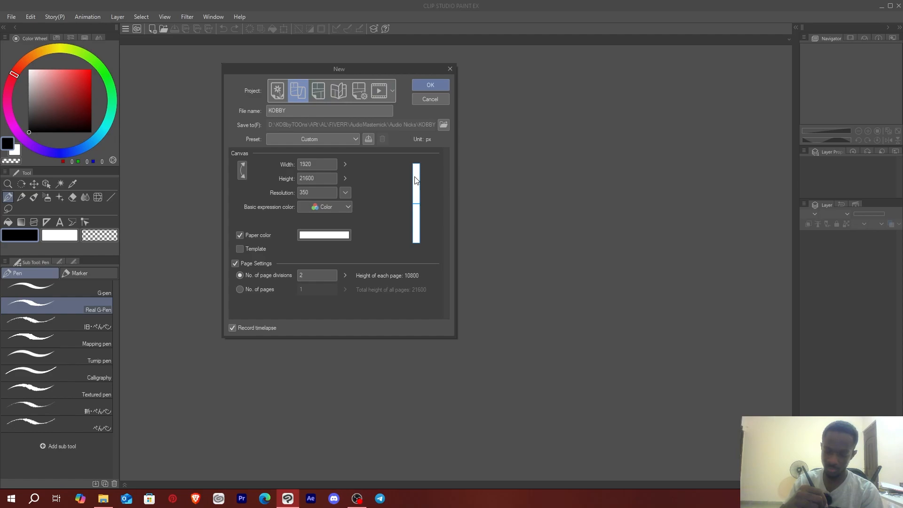
pyautogui.click(317, 91)
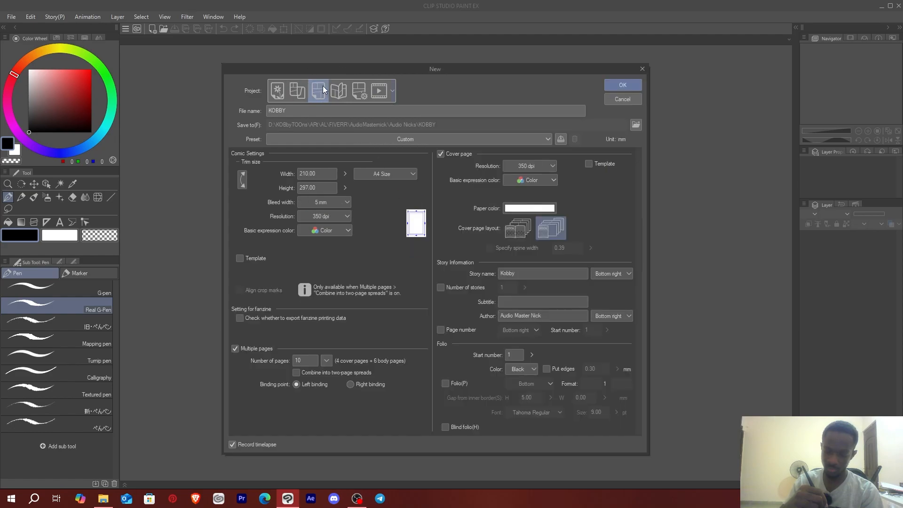
pyautogui.moveTo(318, 91)
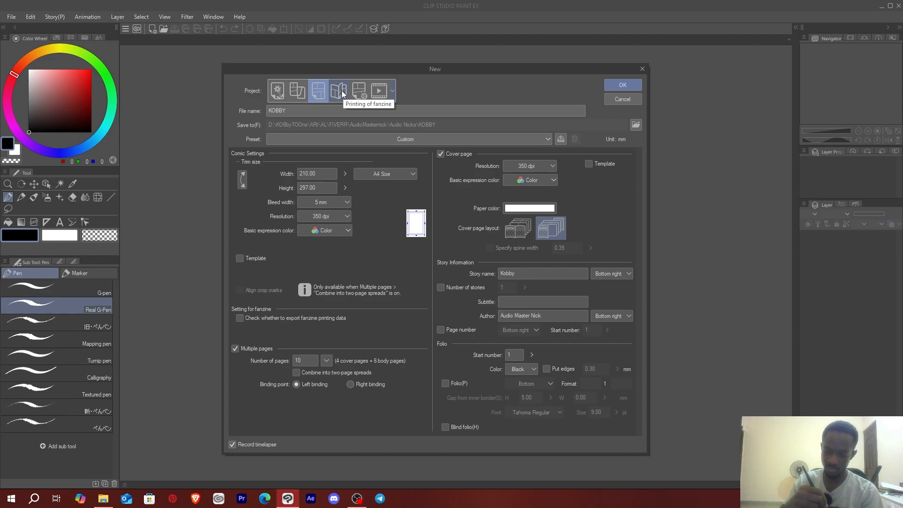
# Step: Compare fanzine, full comic settings and animation, then settle on a 10-page A4 comic
pyautogui.click(339, 90)
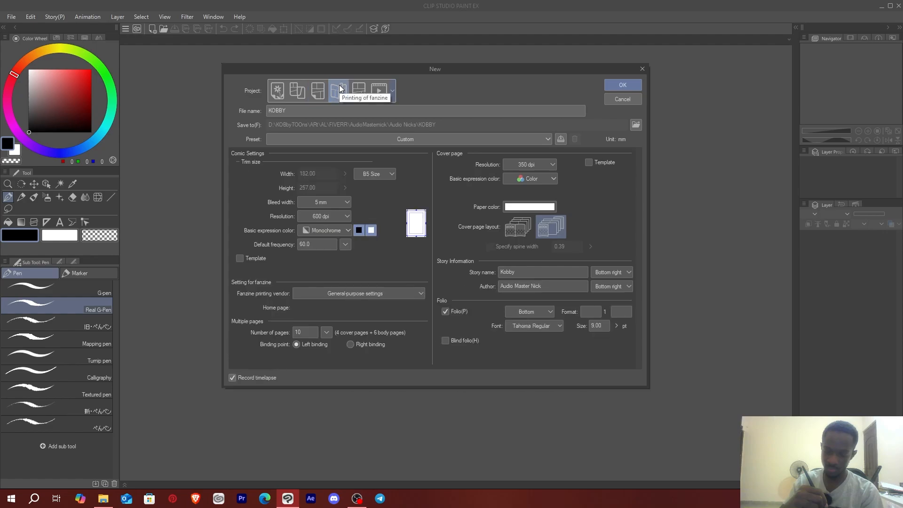
pyautogui.click(358, 90)
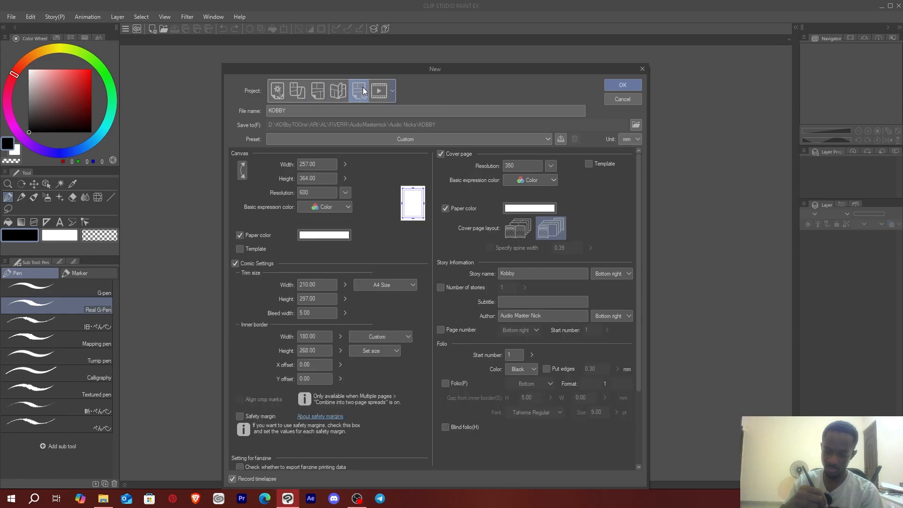
pyautogui.moveTo(359, 90)
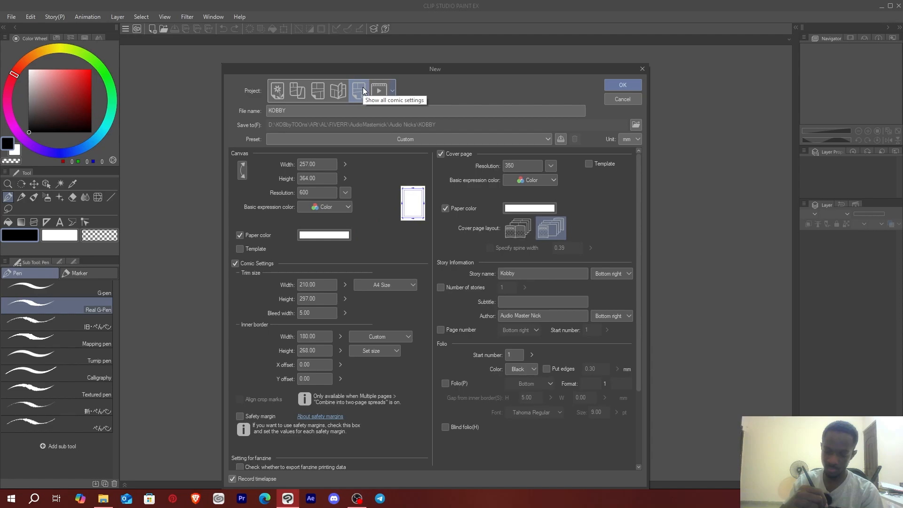
pyautogui.moveTo(384, 81)
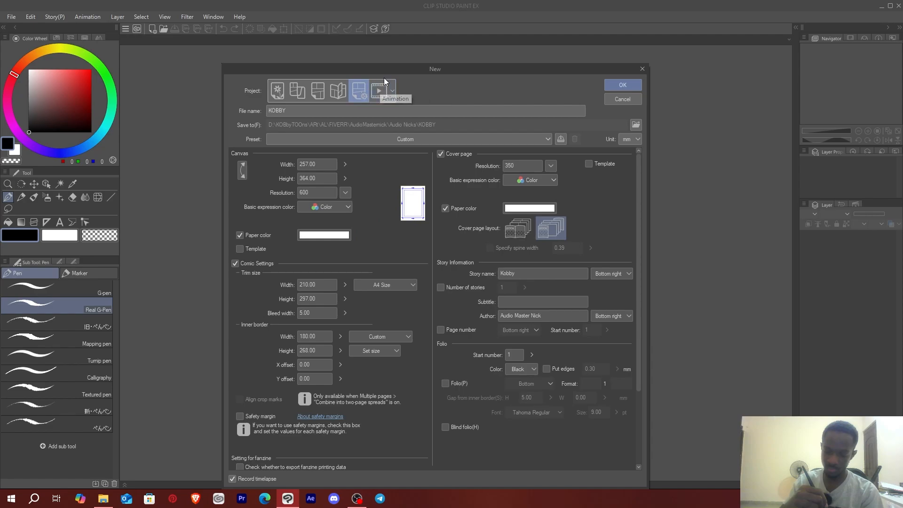
pyautogui.click(392, 90)
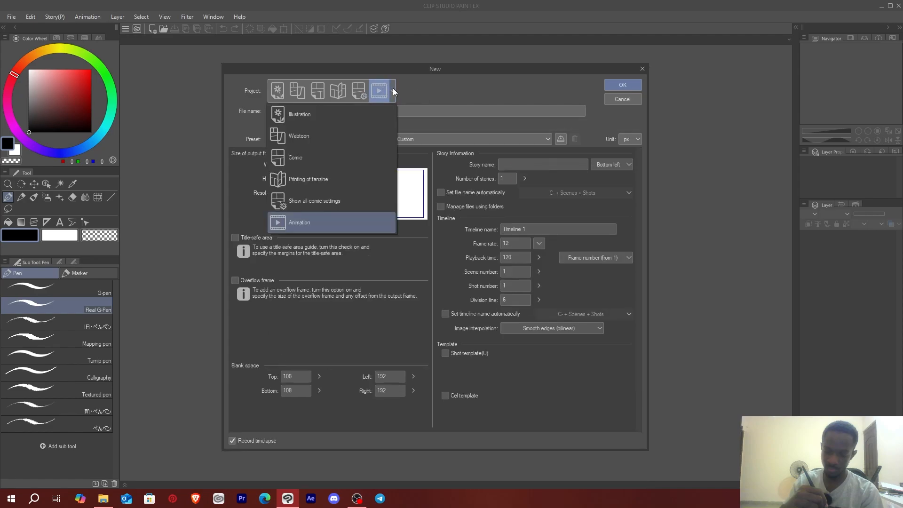
pyautogui.click(300, 222)
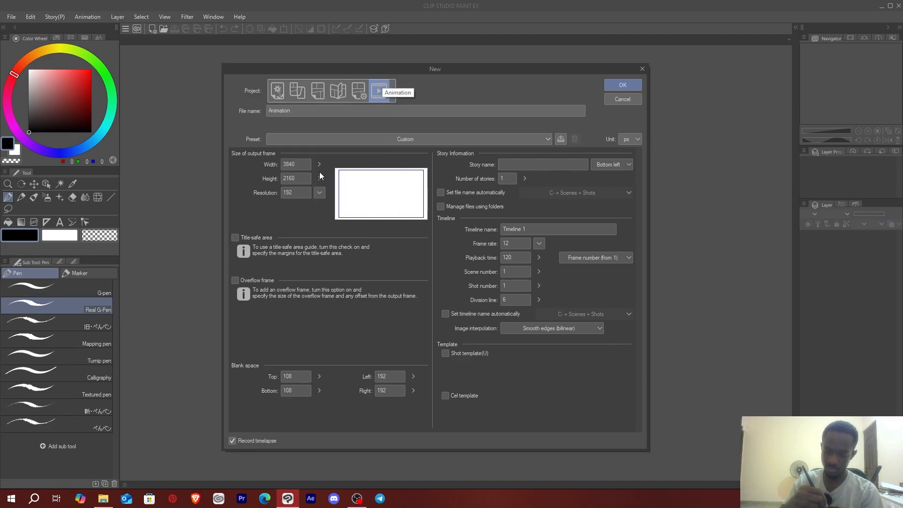
pyautogui.moveTo(326, 63)
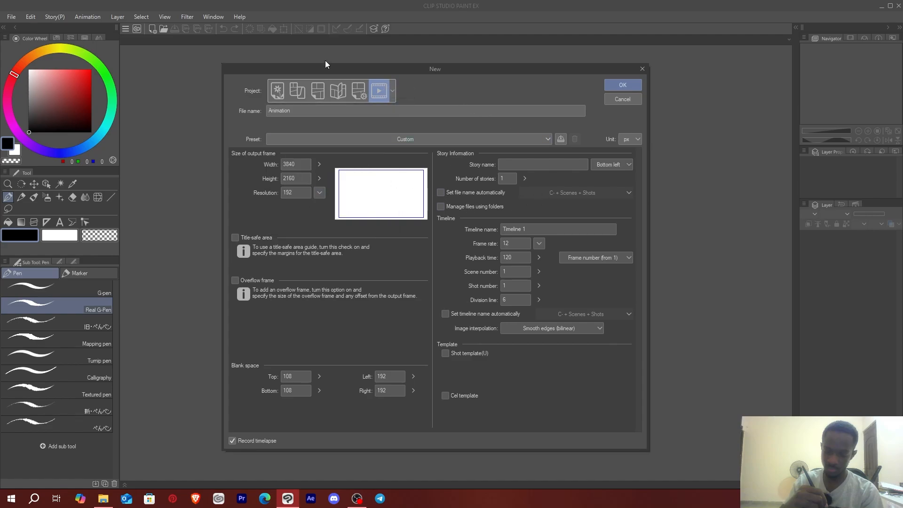
pyautogui.click(317, 90)
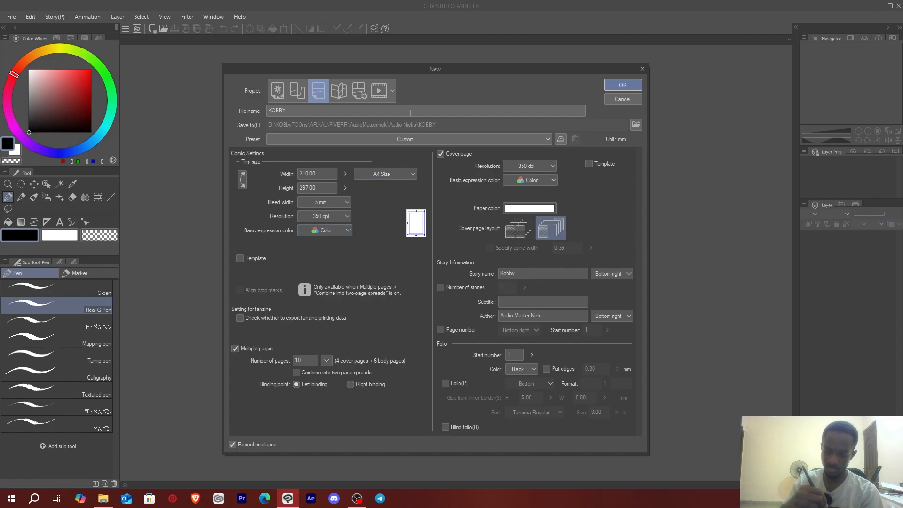
pyautogui.moveTo(320, 331)
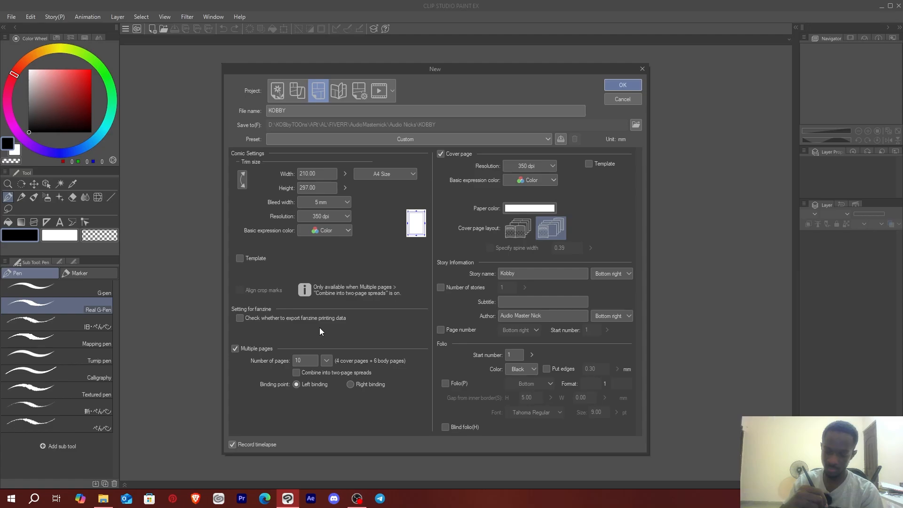
pyautogui.moveTo(603, 178)
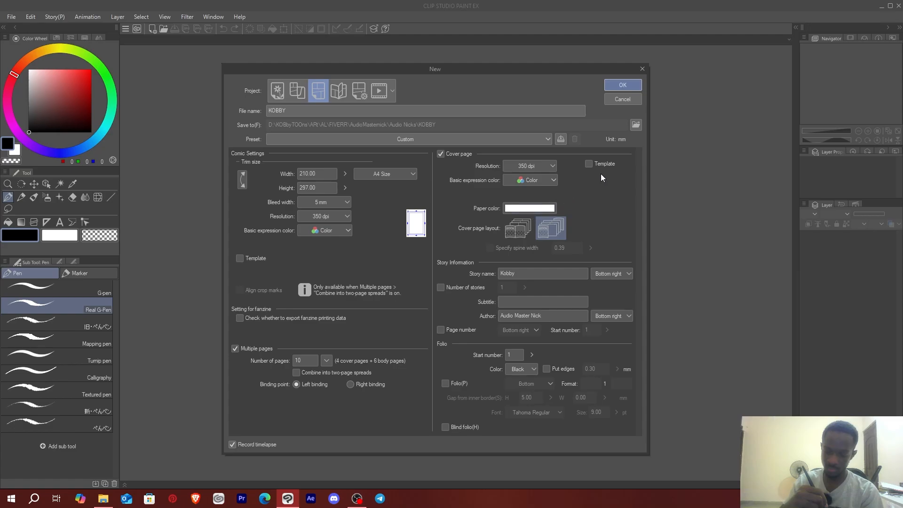
pyautogui.moveTo(466, 167)
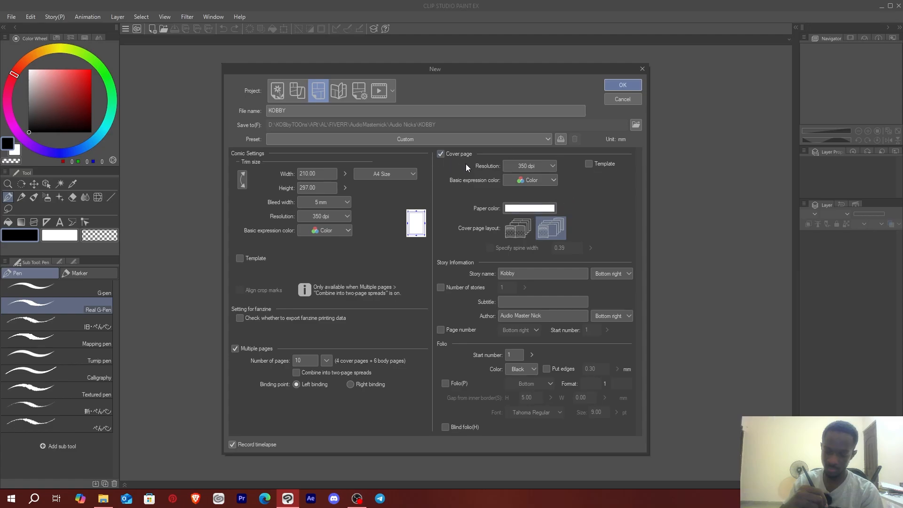
pyautogui.click(440, 154)
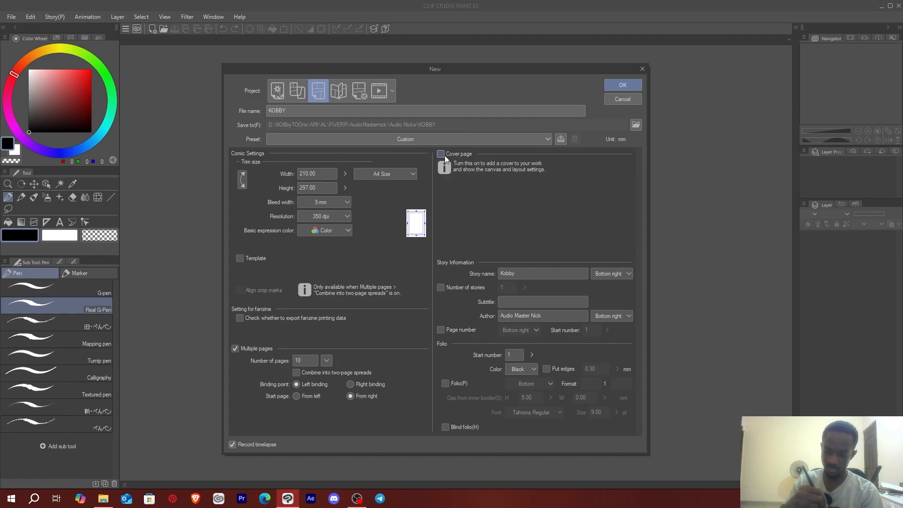
pyautogui.moveTo(444, 159)
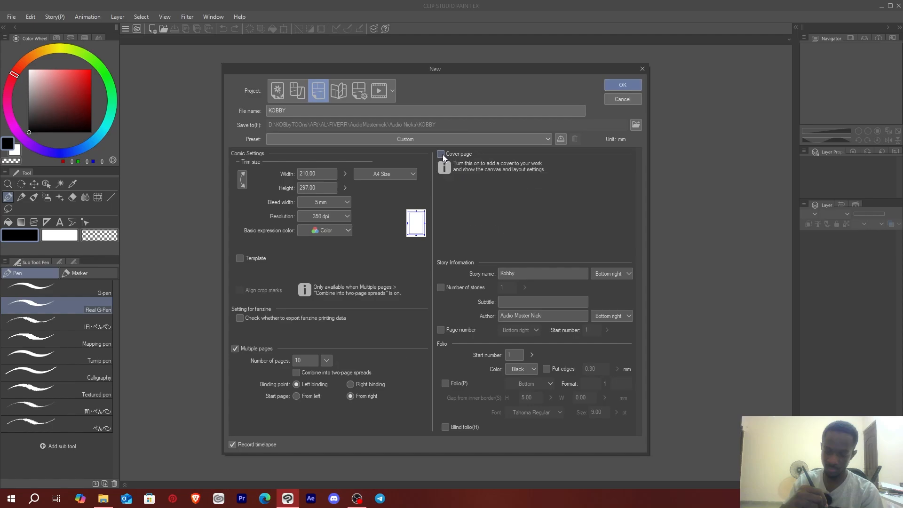
pyautogui.click(441, 153)
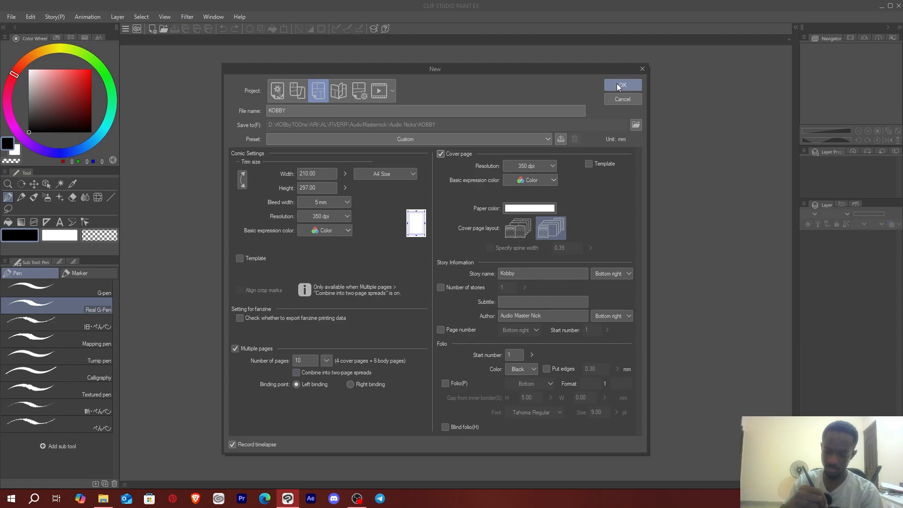
# Step: Create the Kobby comic, showing all its pages side by side
pyautogui.click(622, 85)
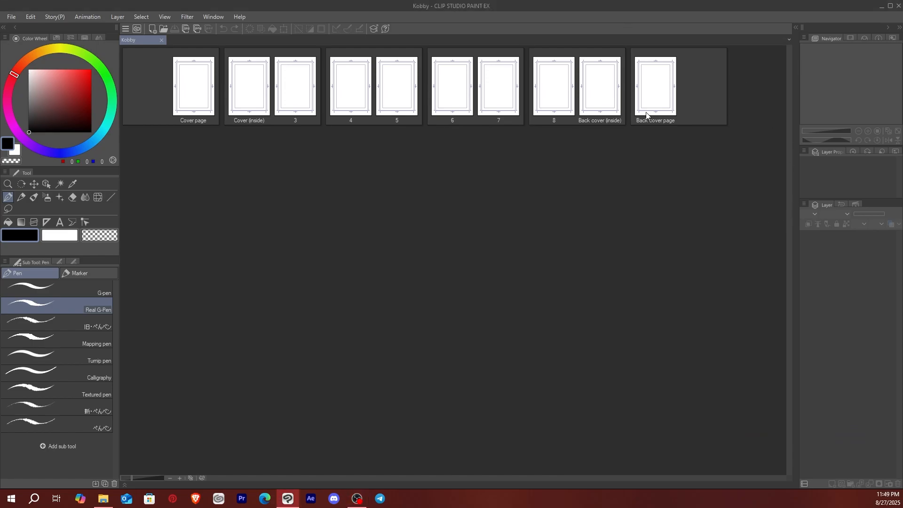
pyautogui.moveTo(302, 224)
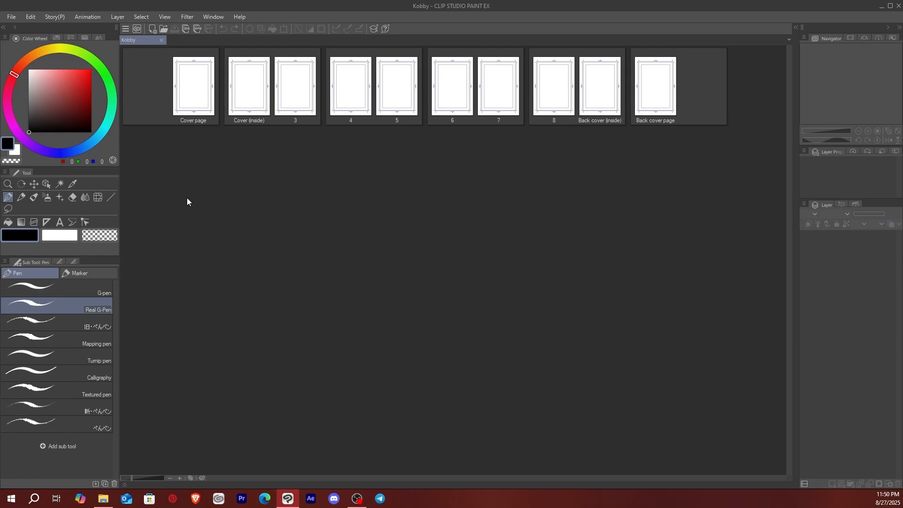
pyautogui.moveTo(412, 99)
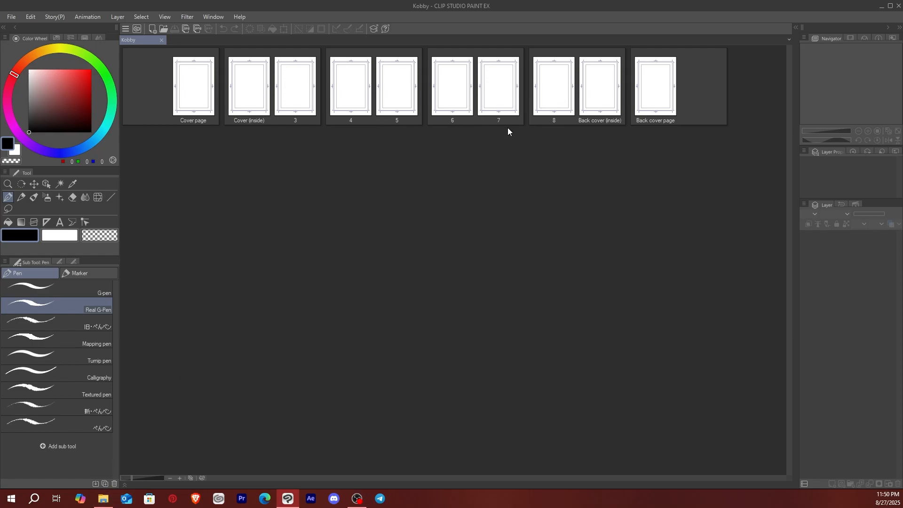
pyautogui.moveTo(353, 240)
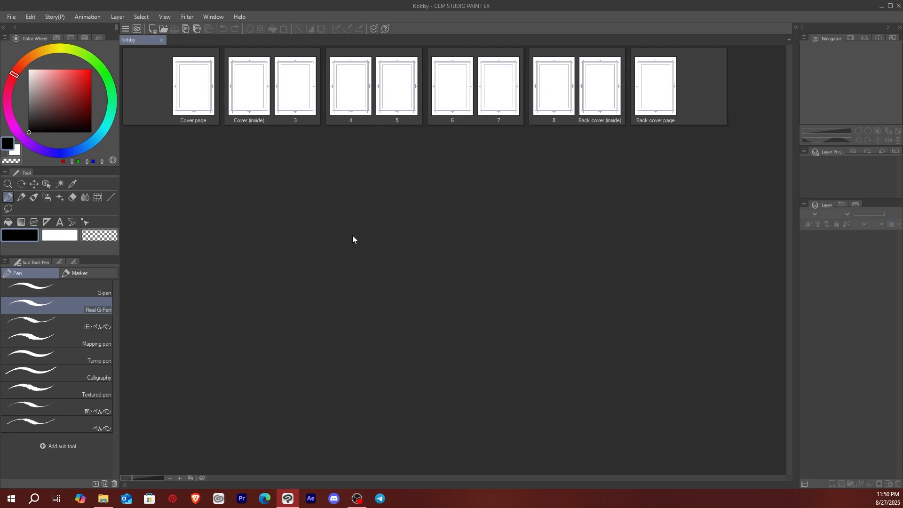
pyautogui.moveTo(626, 227)
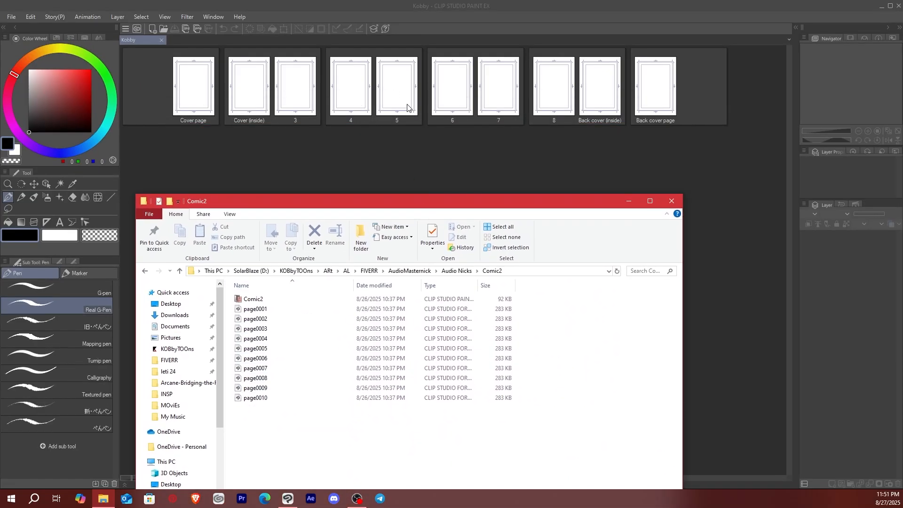
pyautogui.moveTo(412, 125)
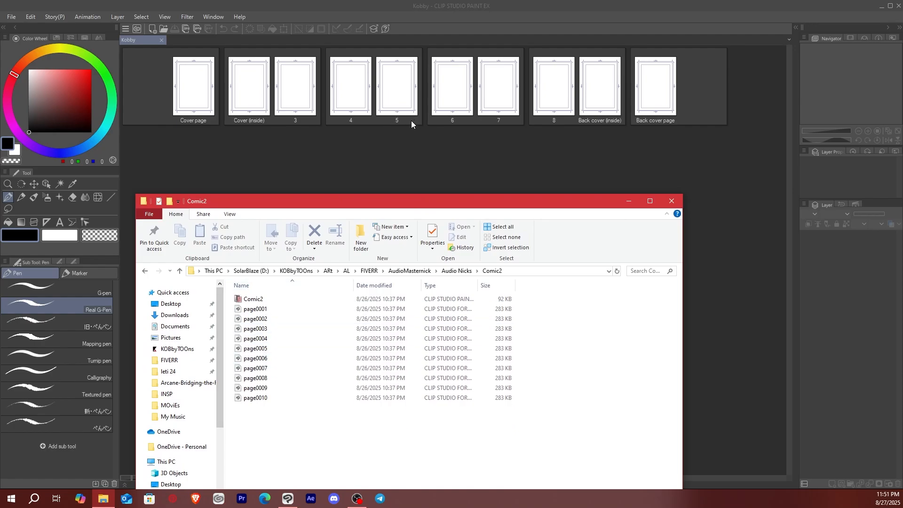
# Step: Browse the Comic2 folder's page files in Explorer, then return to the comic at page 3
pyautogui.click(255, 358)
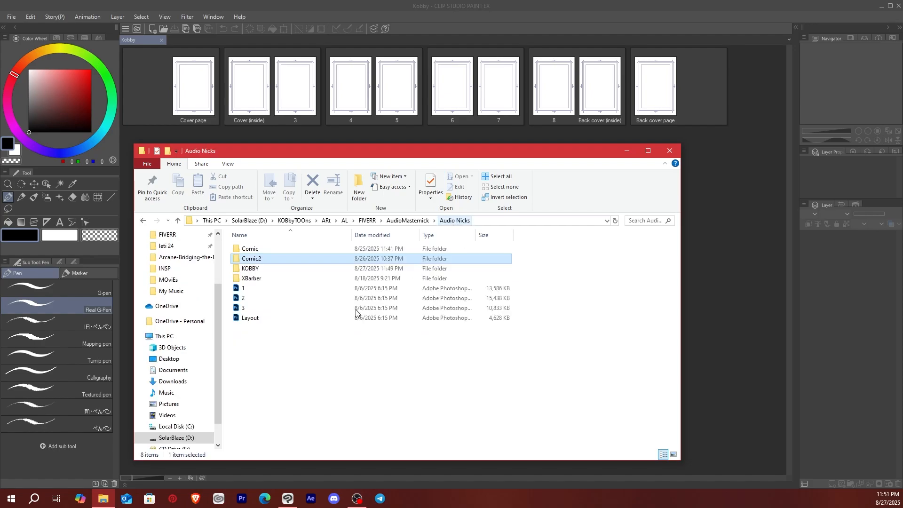
pyautogui.doubleClick(251, 258)
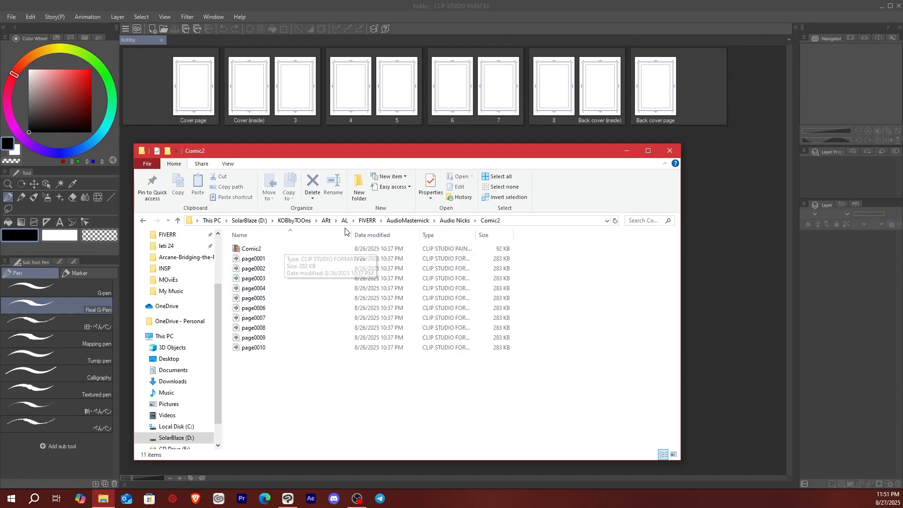
pyautogui.click(669, 151)
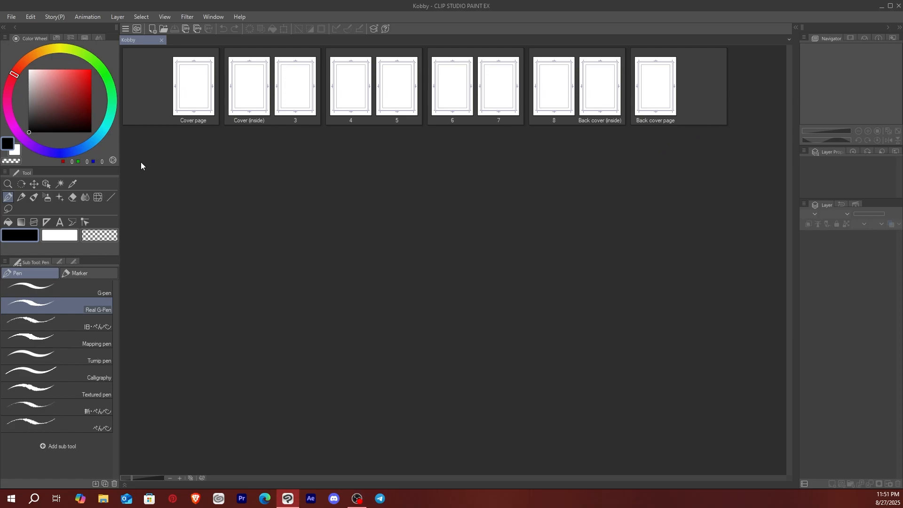
pyautogui.click(295, 86)
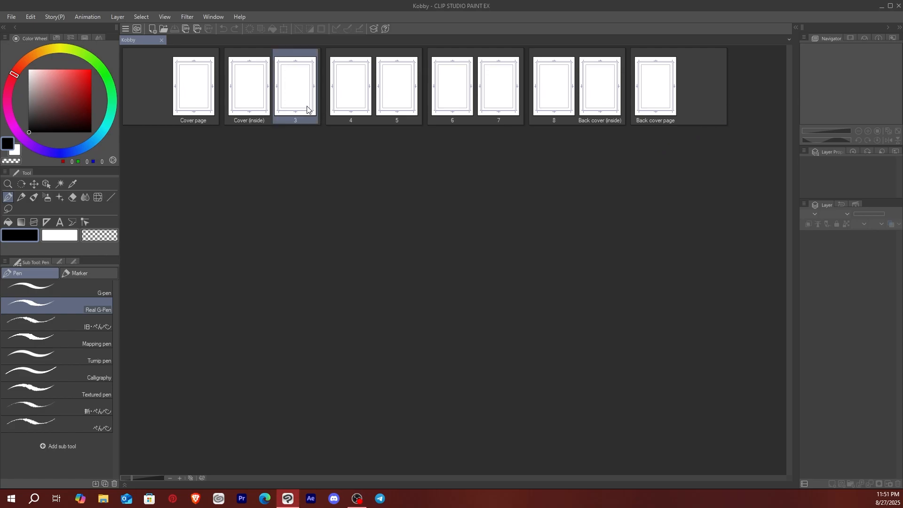
# Step: Open page 3 of the Kobby comic as its own blank canvas
pyautogui.doubleClick(294, 85)
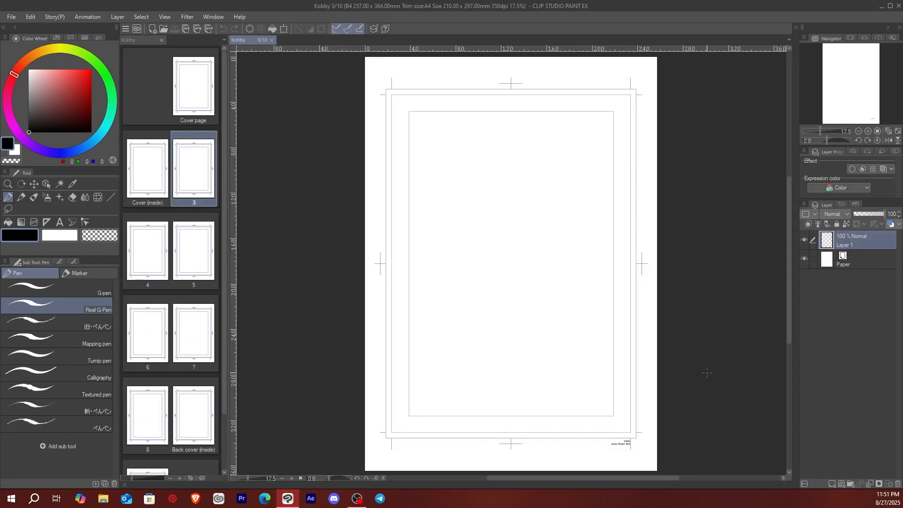
pyautogui.moveTo(757, 310)
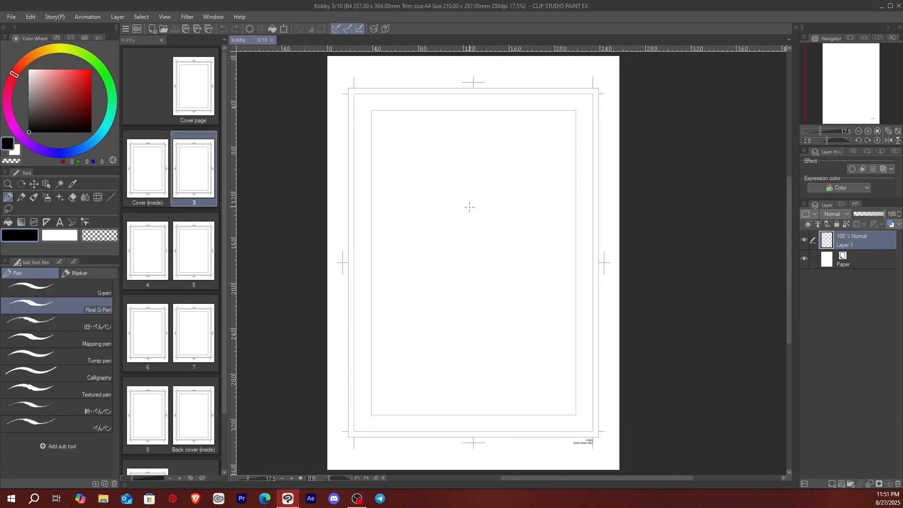
pyautogui.moveTo(478, 193); pyautogui.dragTo(467, 314)
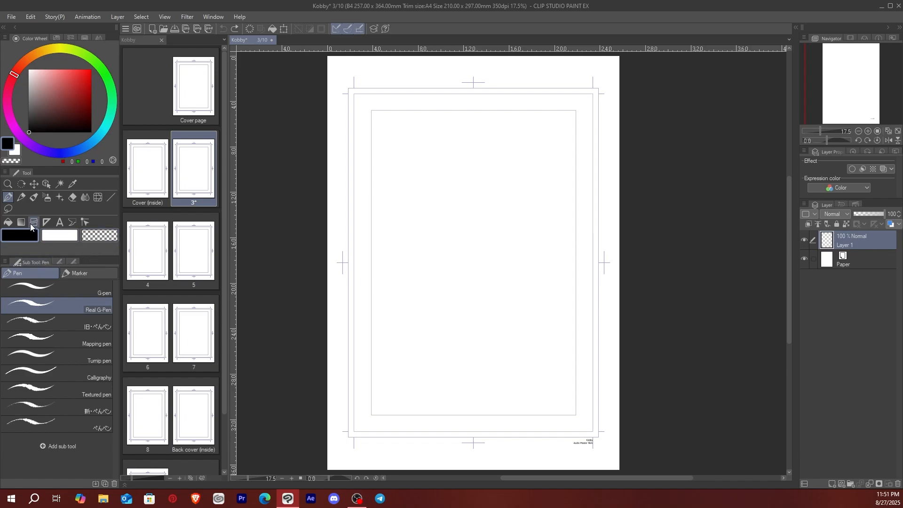
# Step: Place a rectangular panel frame filling the inner border of page 3
pyautogui.click(34, 223)
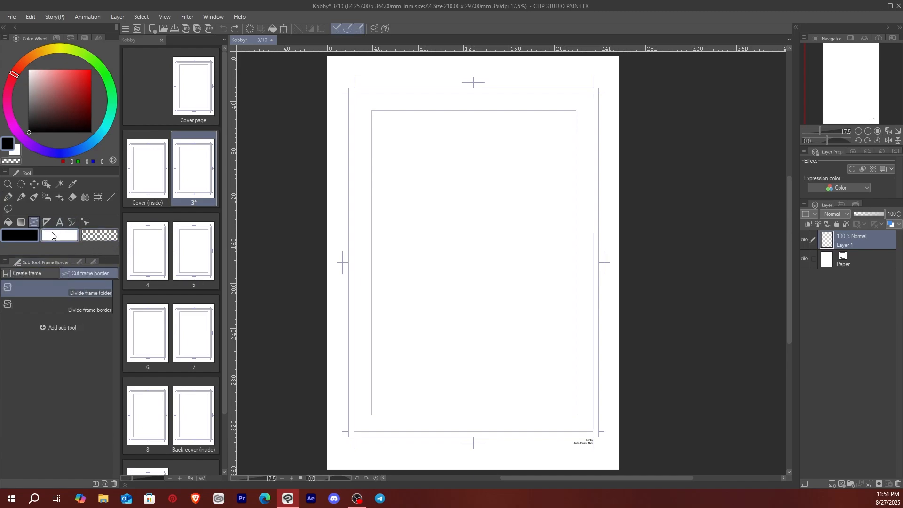
pyautogui.click(27, 273)
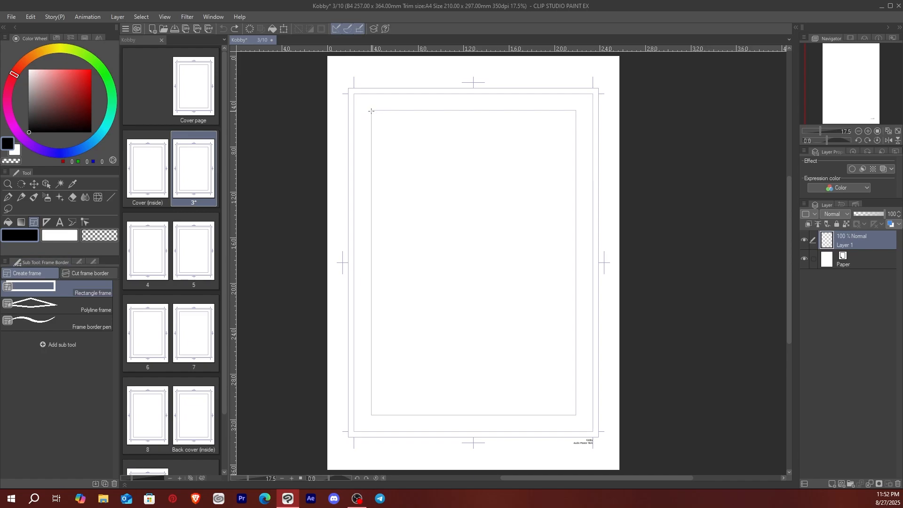
pyautogui.moveTo(371, 109); pyautogui.dragTo(576, 414)
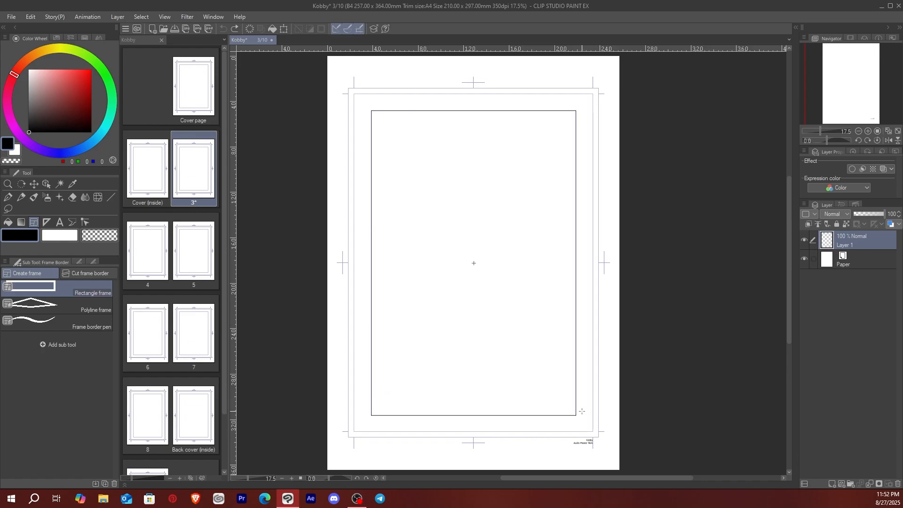
pyautogui.moveTo(582, 411); pyautogui.dragTo(373, 112)
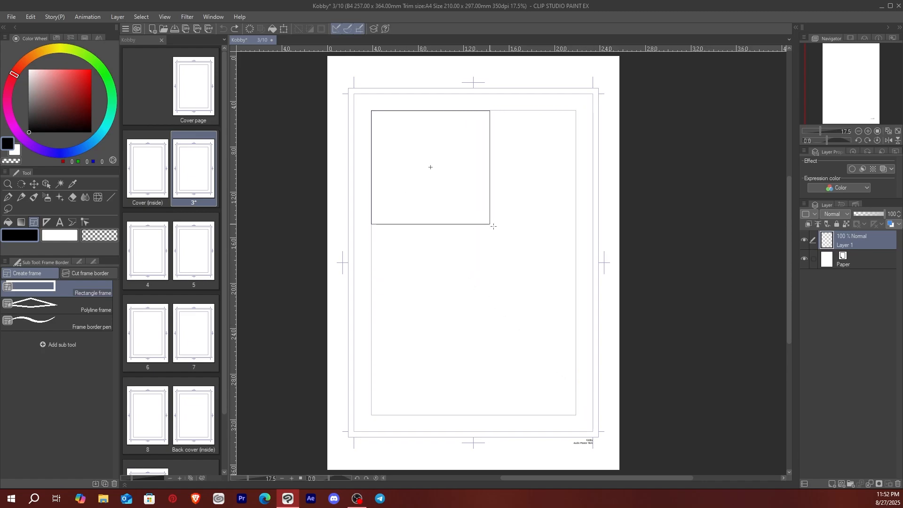
pyautogui.moveTo(489, 226); pyautogui.dragTo(576, 339)
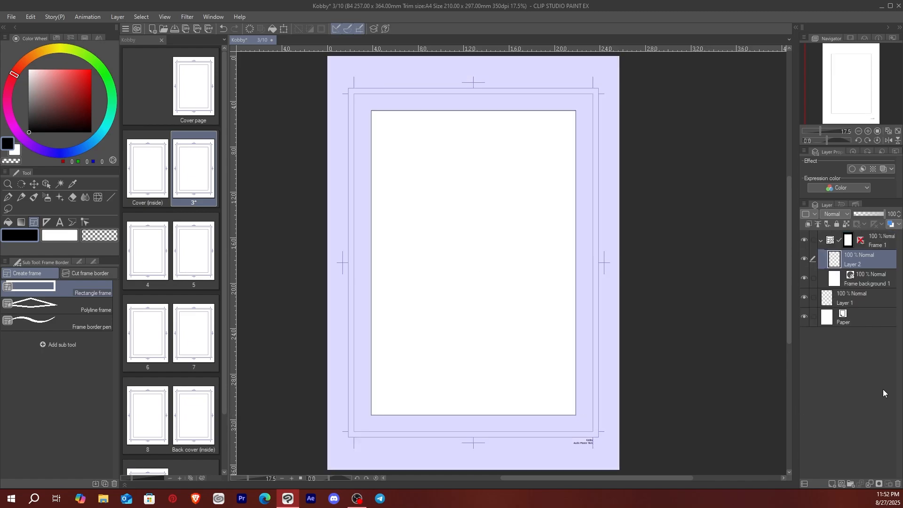
pyautogui.moveTo(868, 374)
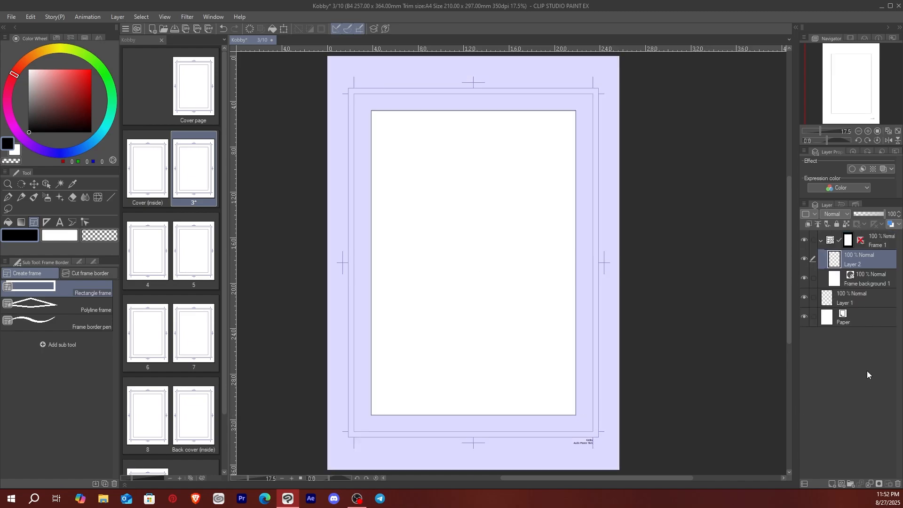
pyautogui.moveTo(585, 212)
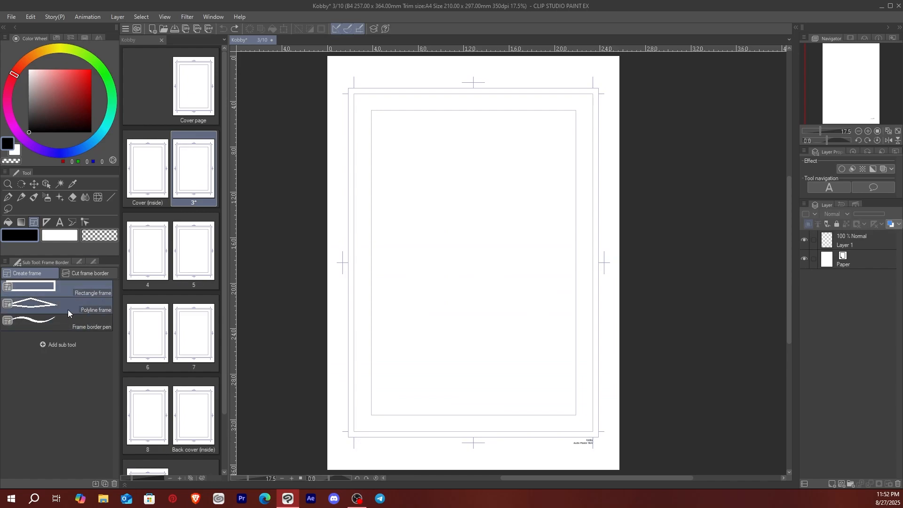
pyautogui.click(561, 291)
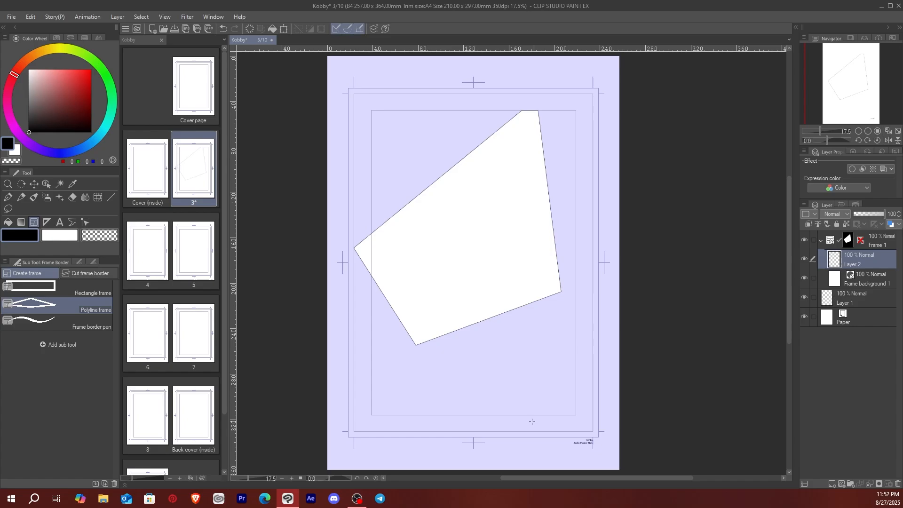
pyautogui.moveTo(541, 380)
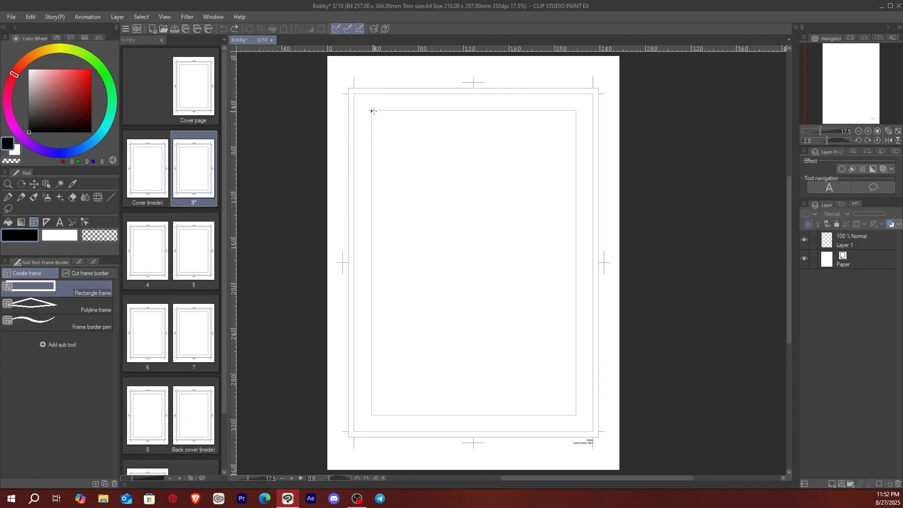
# Step: Remove the panel frame so page 3 is blank again and switch to a pen
pyautogui.moveTo(372, 111); pyautogui.dragTo(563, 251)
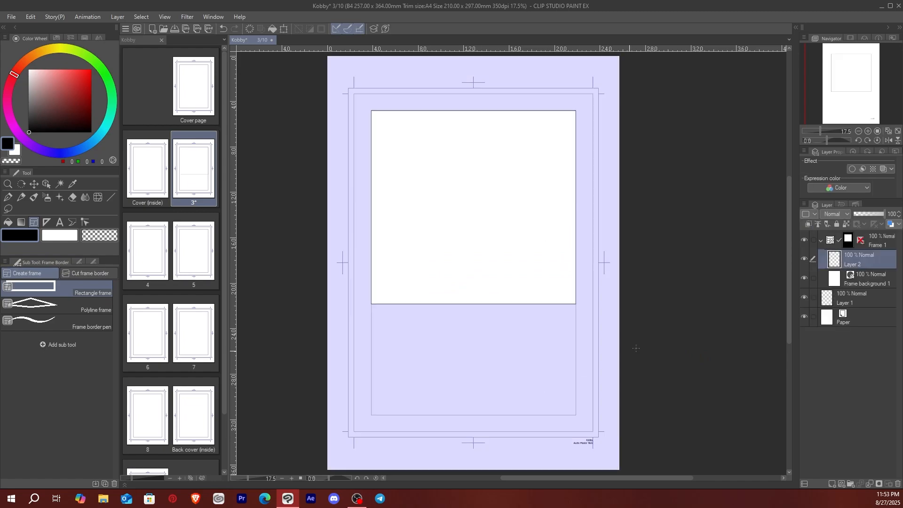
pyautogui.click(836, 260)
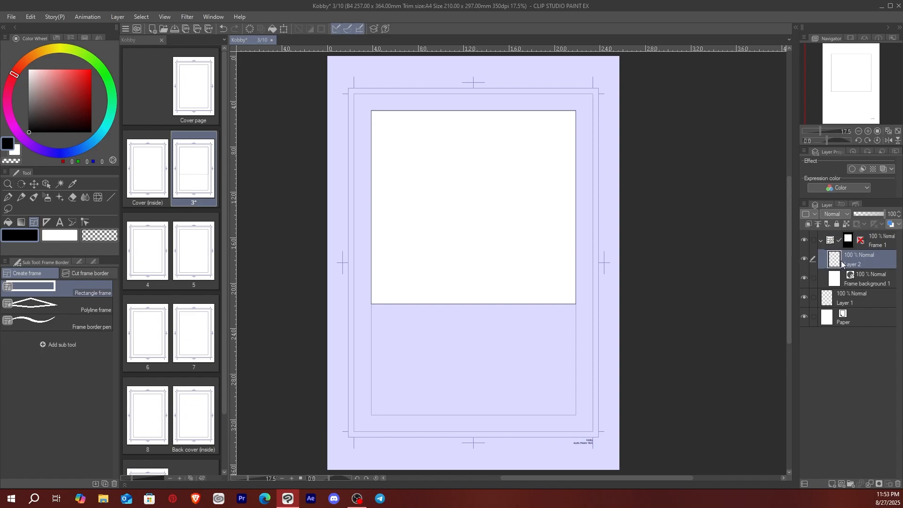
pyautogui.click(48, 198)
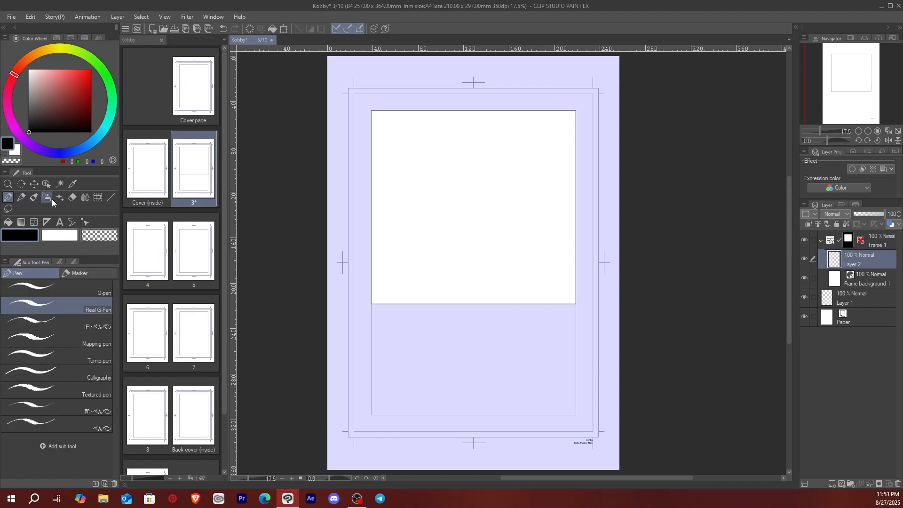
pyautogui.moveTo(373, 220); pyautogui.dragTo(512, 111)
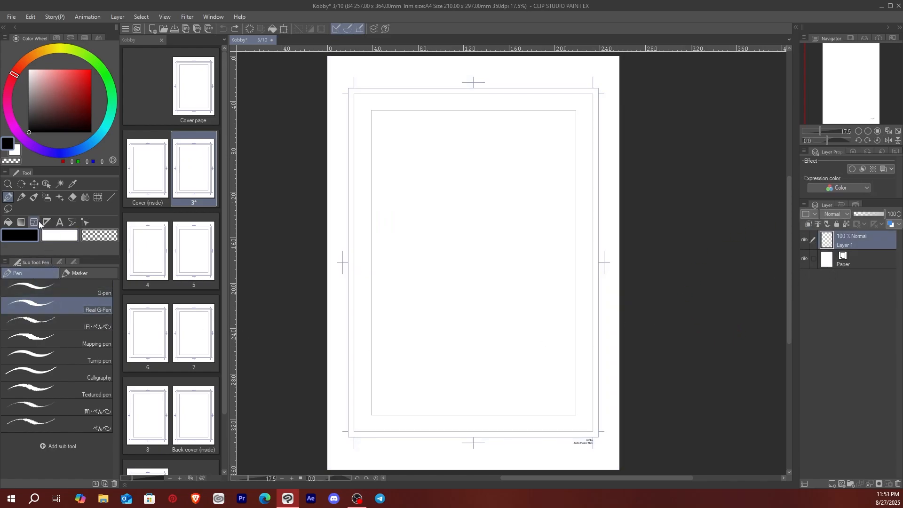
# Step: Lay a straight linear ruler diagonally across page 3, then remove it
pyautogui.click(46, 222)
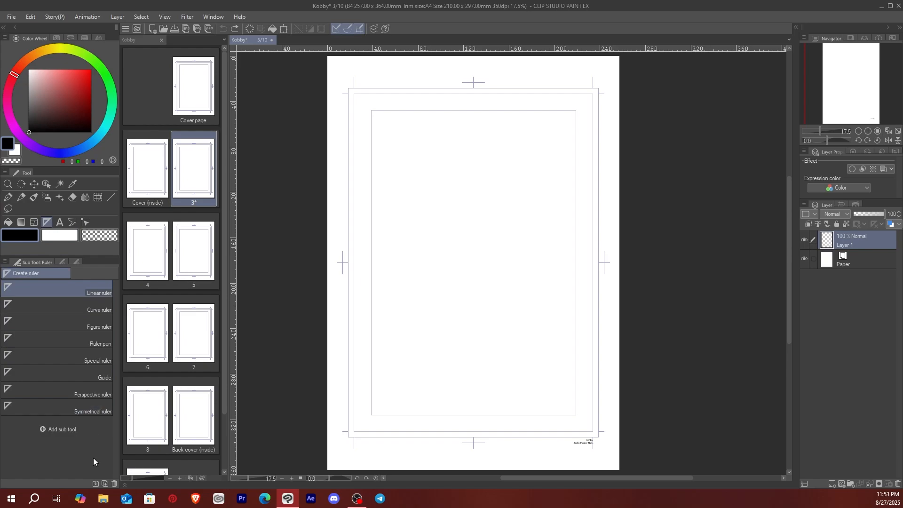
pyautogui.moveTo(309, 250); pyautogui.dragTo(565, 128)
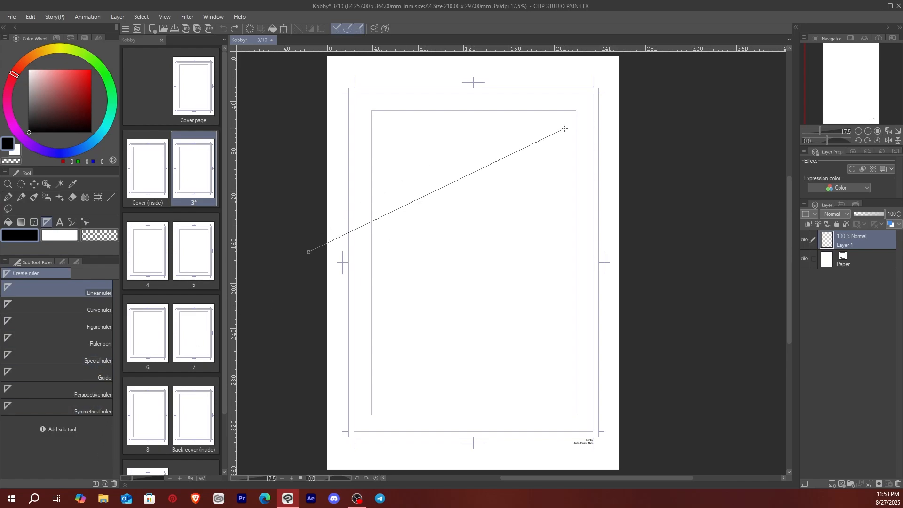
pyautogui.click(8, 197)
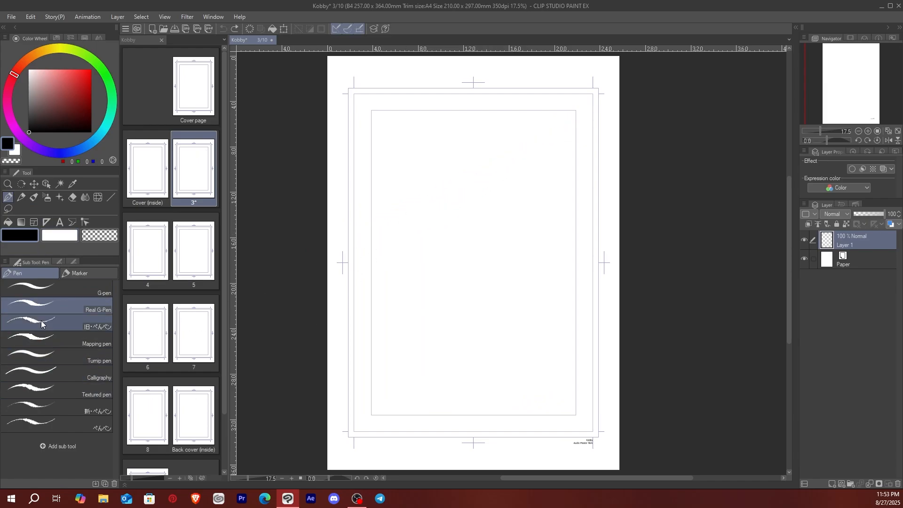
# Step: Activate the text tool with its Anime Ace font and alignment settings showing
pyautogui.click(47, 222)
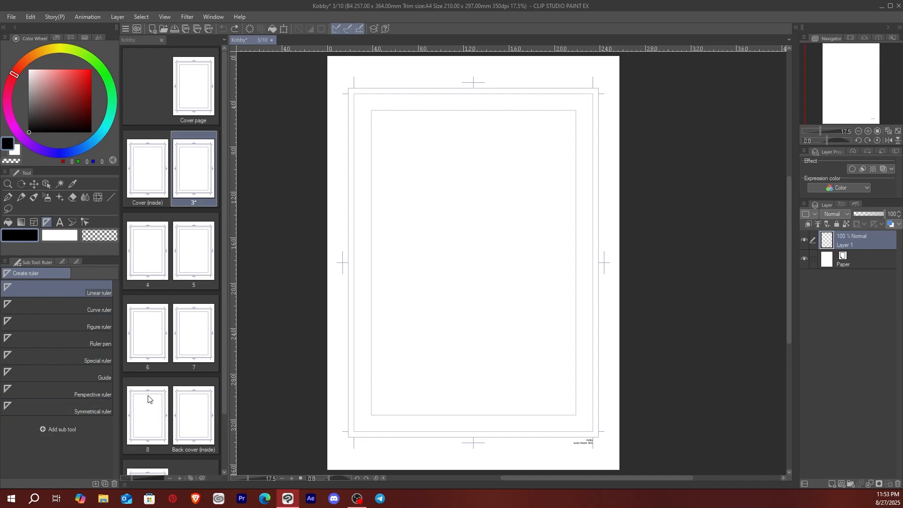
pyautogui.click(59, 235)
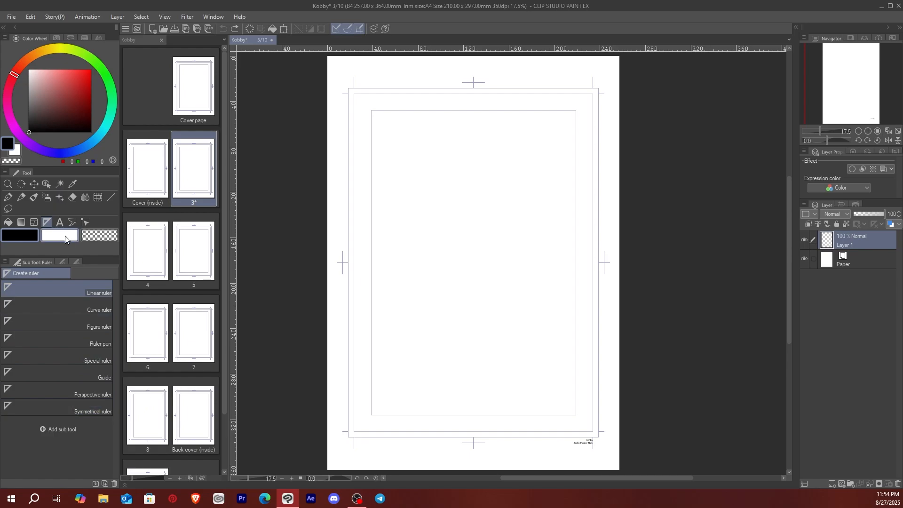
pyautogui.click(59, 222)
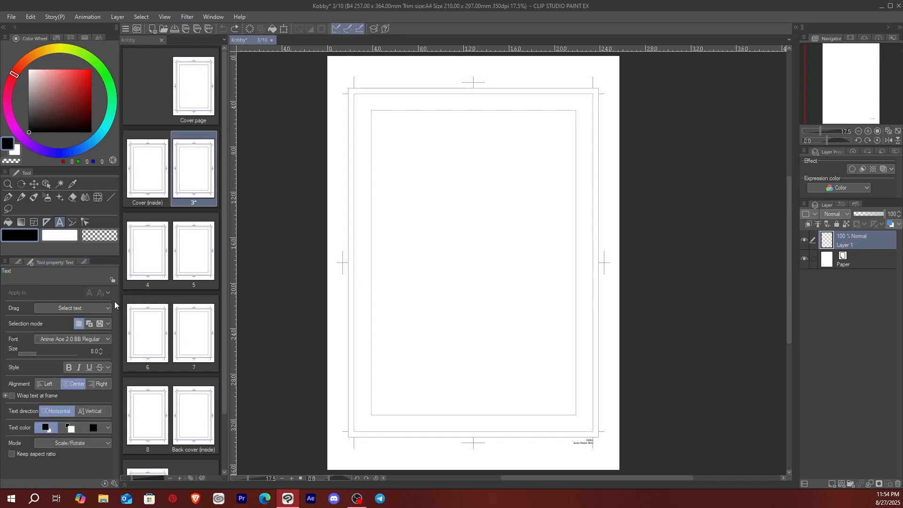
# Step: Activate the speech balloon tool with the thought balloon tail options showing
pyautogui.click(99, 235)
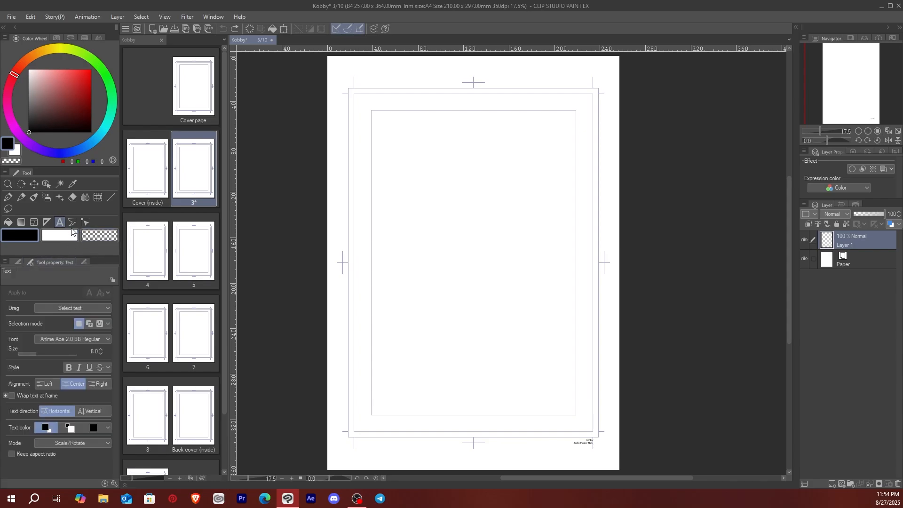
pyautogui.click(71, 222)
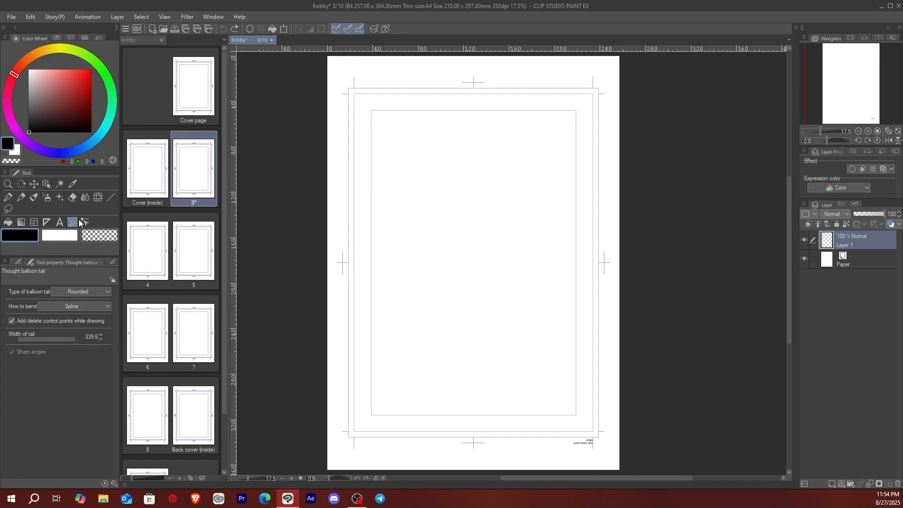
pyautogui.click(73, 222)
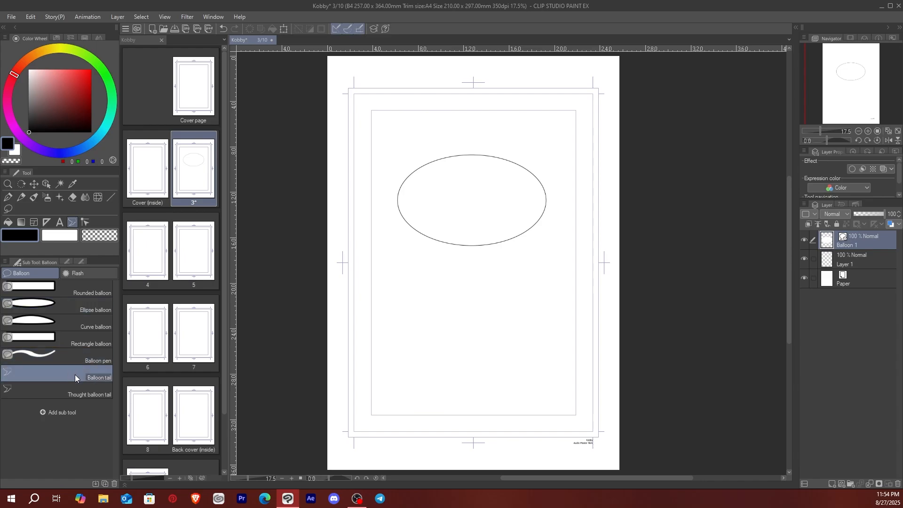
pyautogui.moveTo(494, 235); pyautogui.dragTo(503, 266)
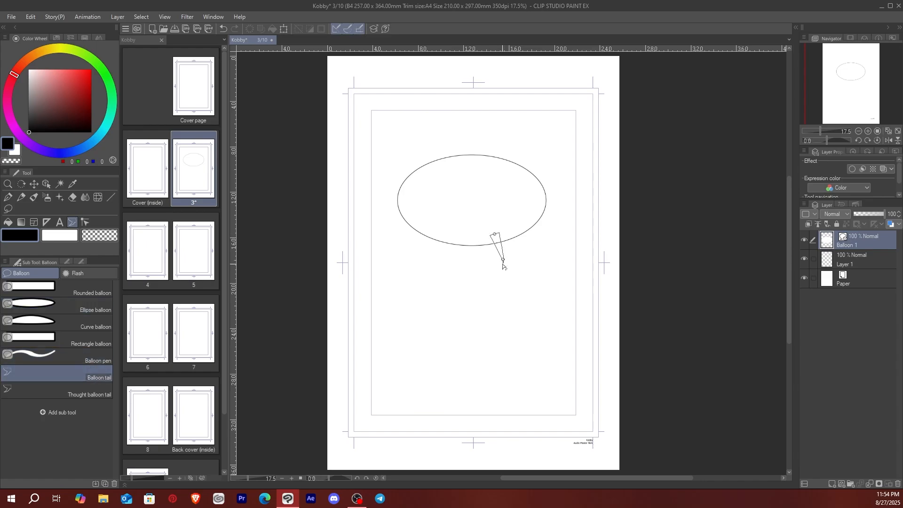
pyautogui.moveTo(494, 236); pyautogui.dragTo(497, 288)
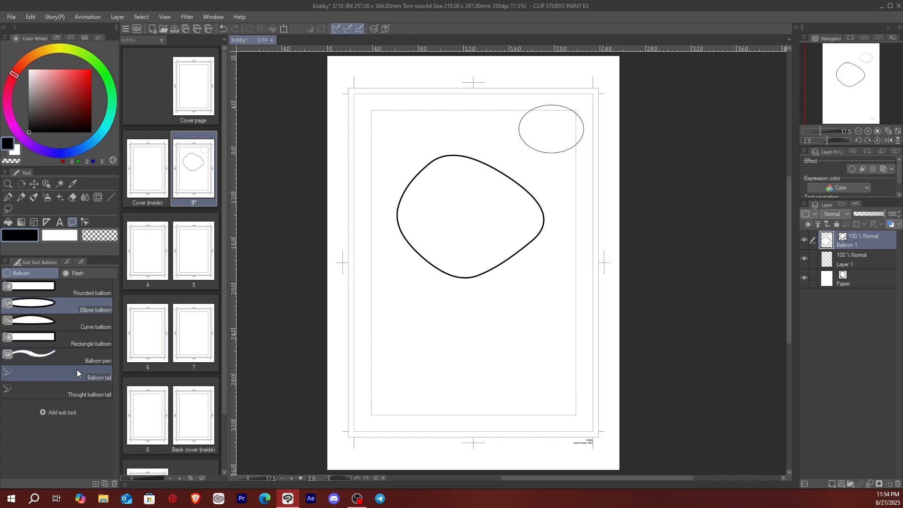
pyautogui.click(75, 378)
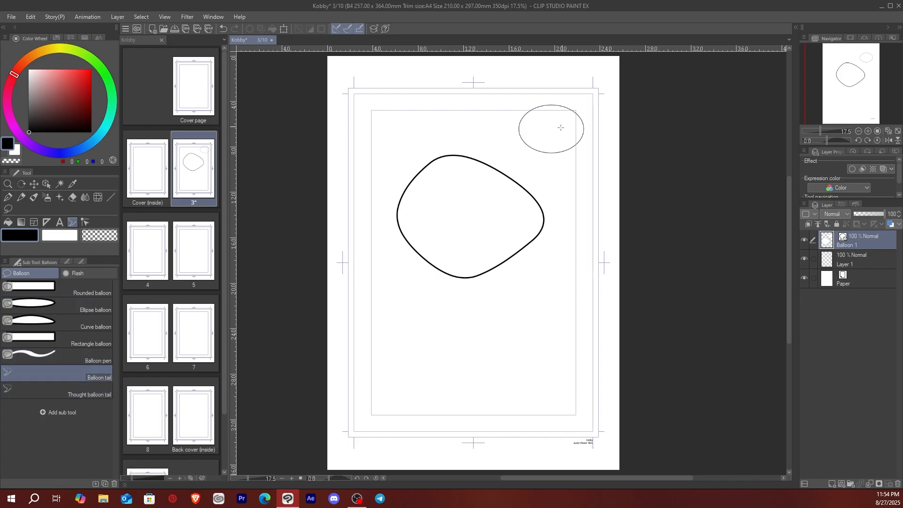
pyautogui.moveTo(558, 144); pyautogui.dragTo(563, 176)
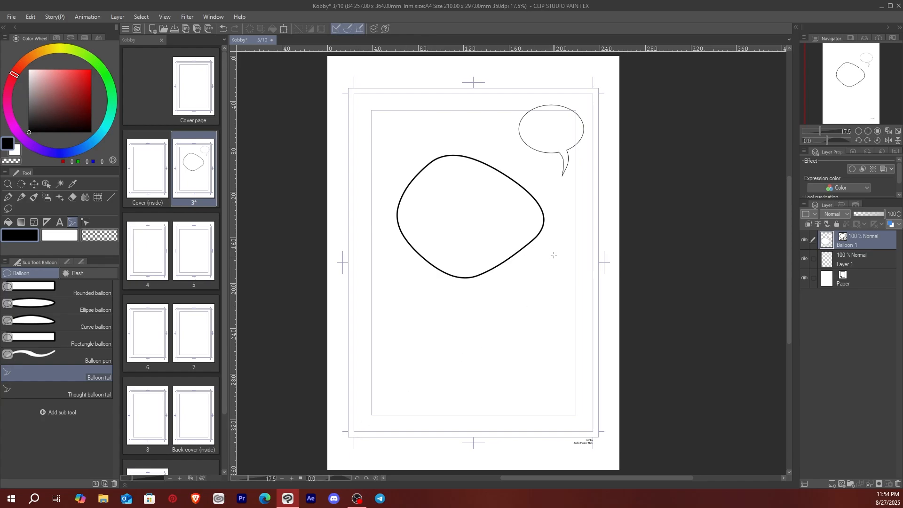
pyautogui.moveTo(547, 281)
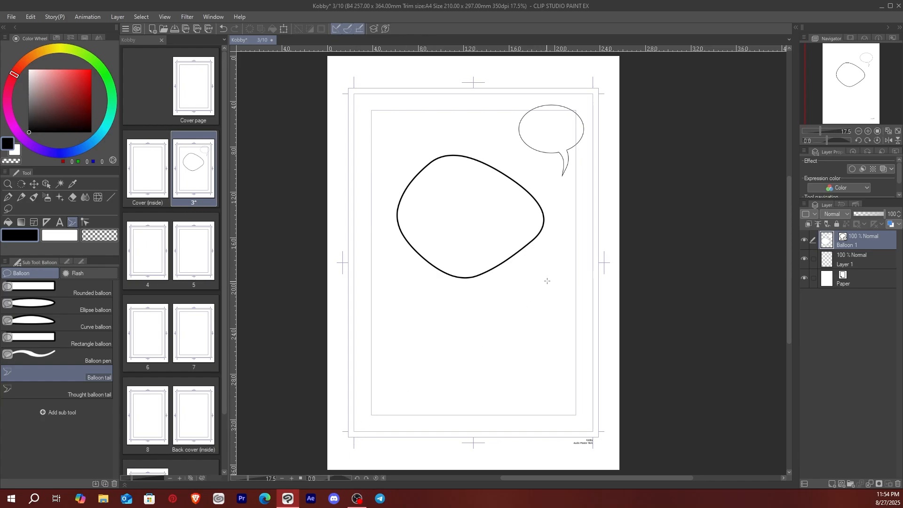
pyautogui.moveTo(492, 262); pyautogui.dragTo(492, 319)
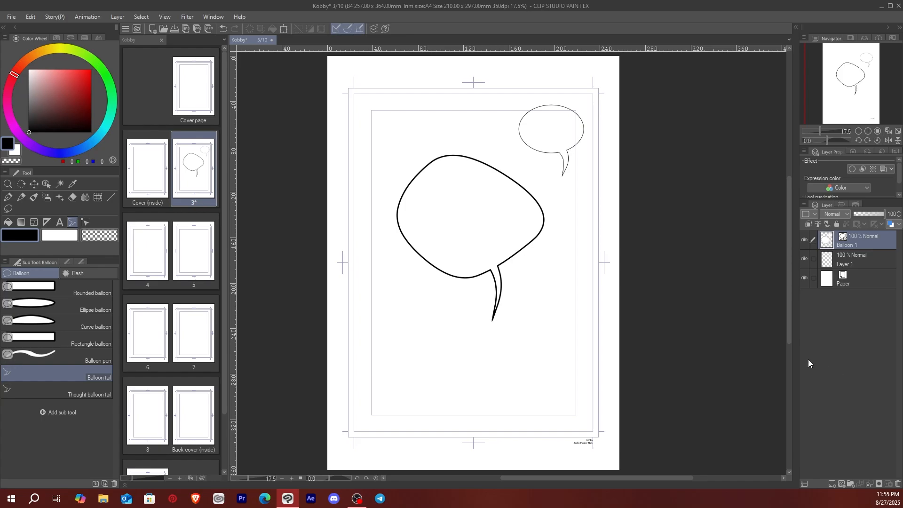
pyautogui.moveTo(538, 204)
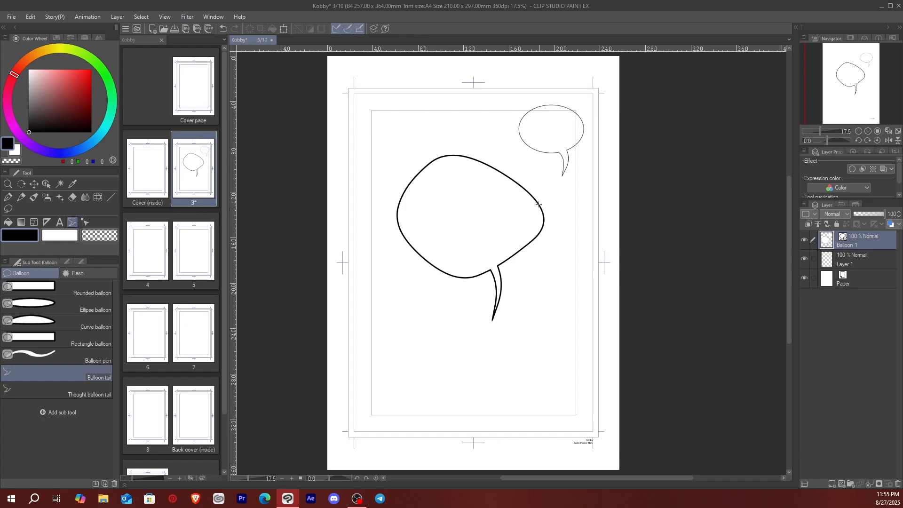
pyautogui.moveTo(412, 237); pyautogui.dragTo(396, 334)
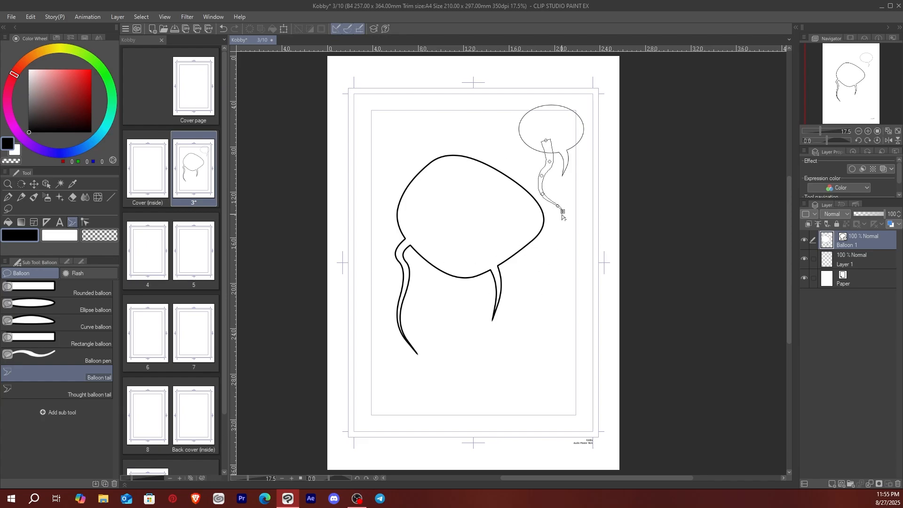
pyautogui.moveTo(562, 212); pyautogui.dragTo(564, 248)
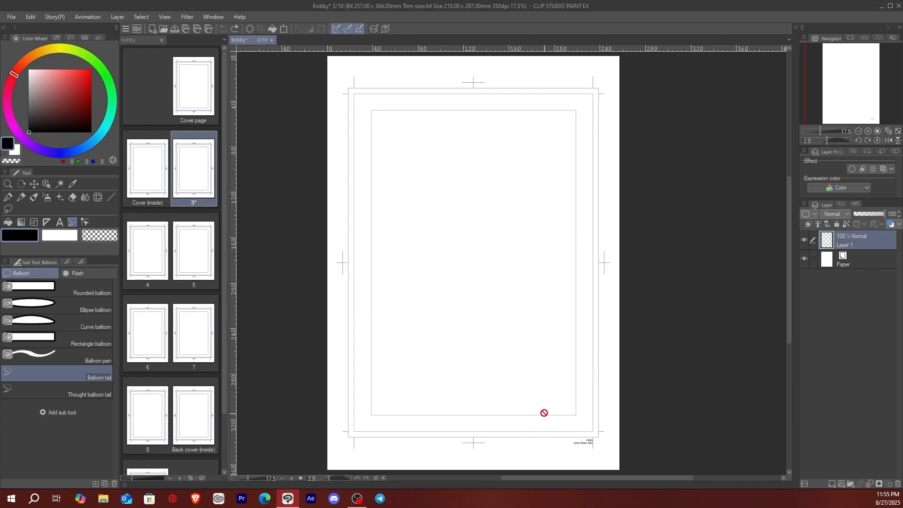
pyautogui.moveTo(580, 379)
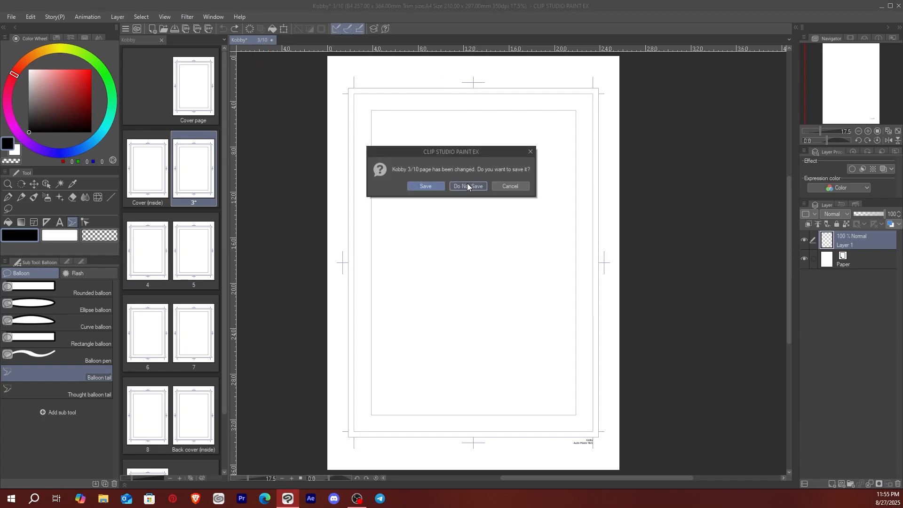
# Step: Discard page 3's changes and return to the full page overview
pyautogui.click(467, 185)
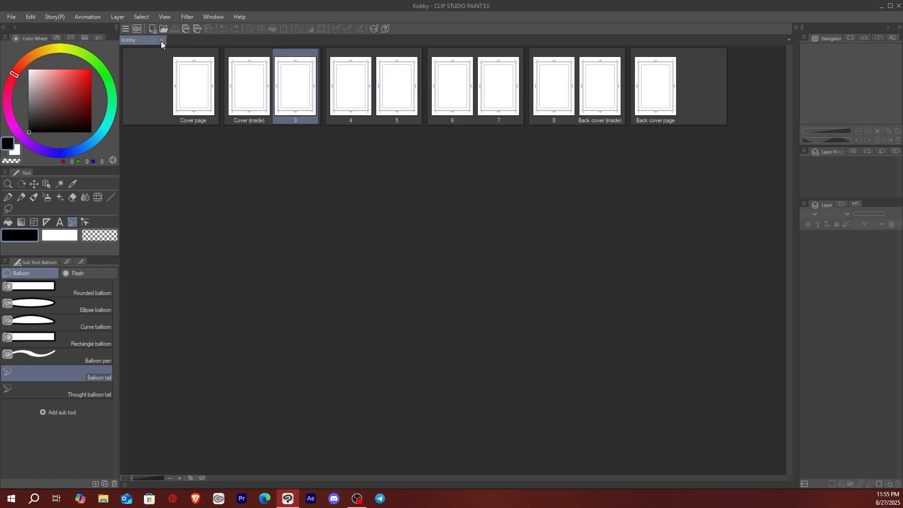
pyautogui.moveTo(179, 41)
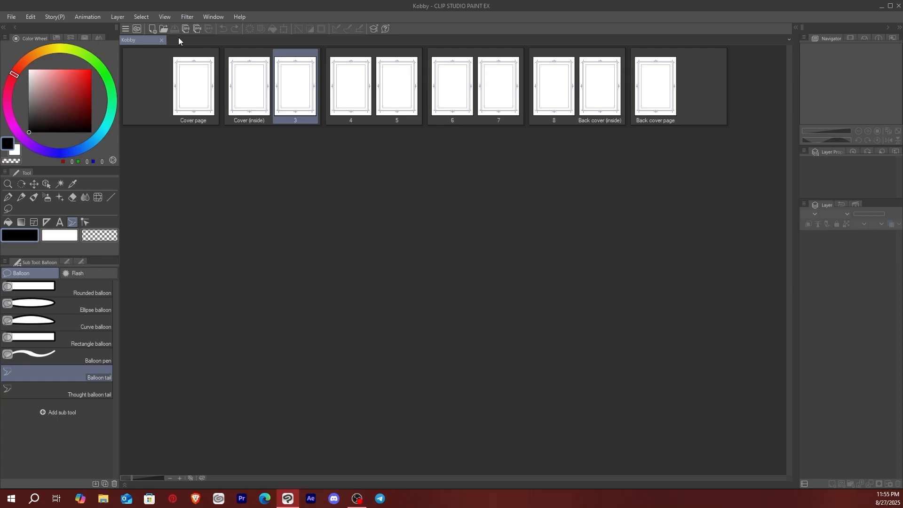
pyautogui.moveTo(212, 127)
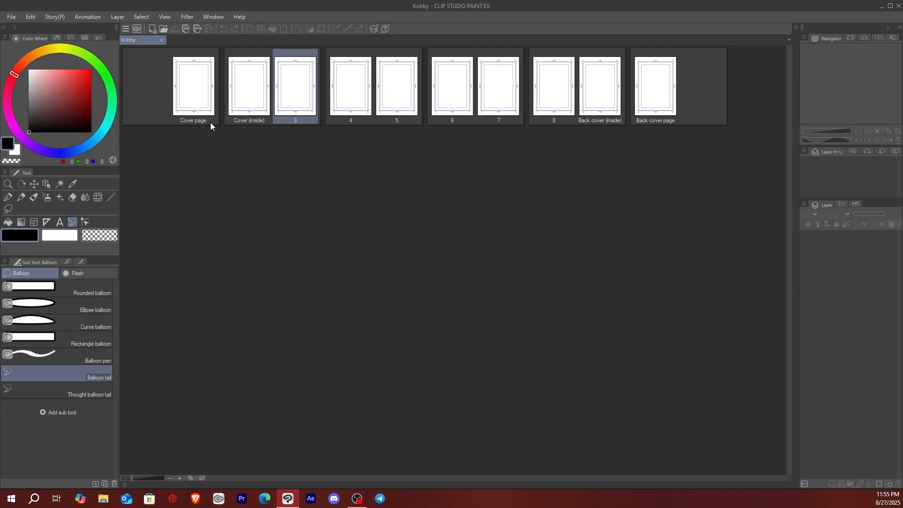